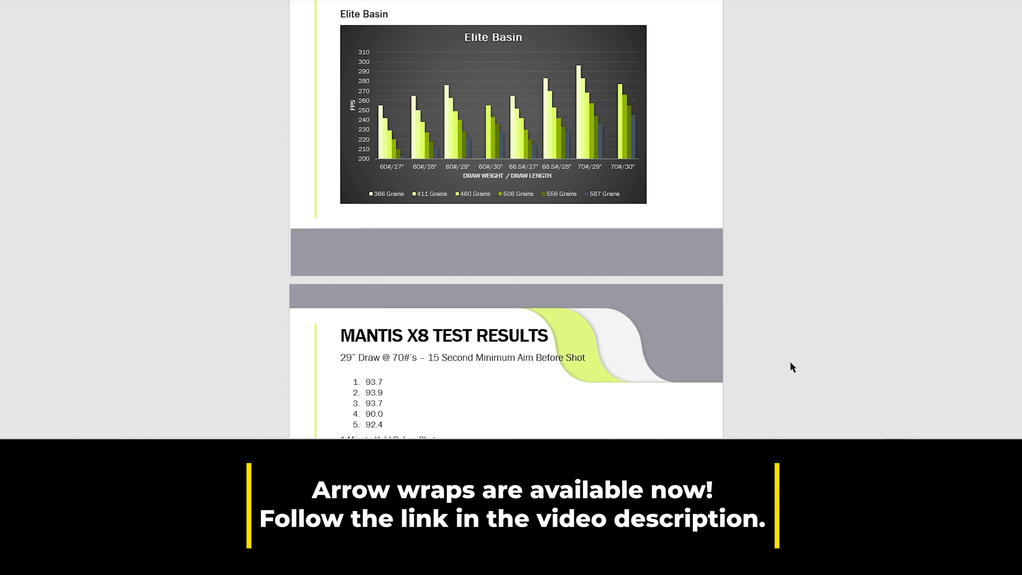
{"action": "mouse_move", "coordinate": [392, 172]}
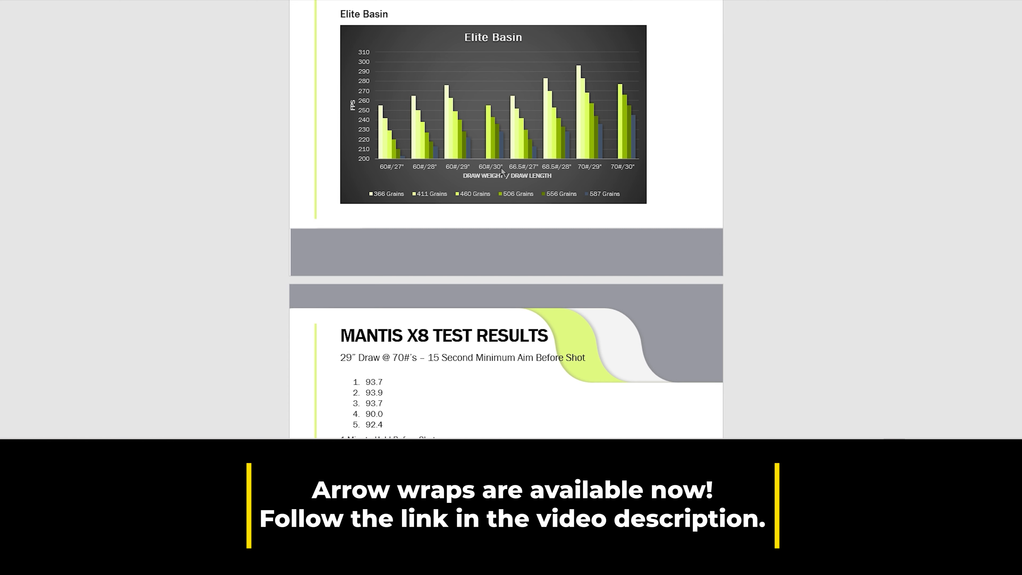
{"action": "mouse_move", "coordinate": [502, 172]}
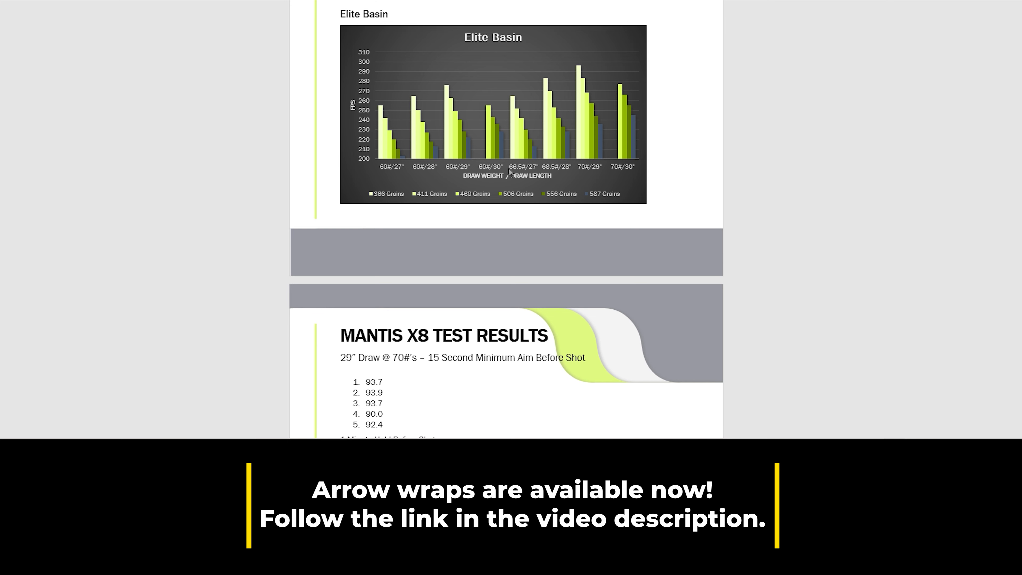
{"action": "mouse_move", "coordinate": [522, 177]}
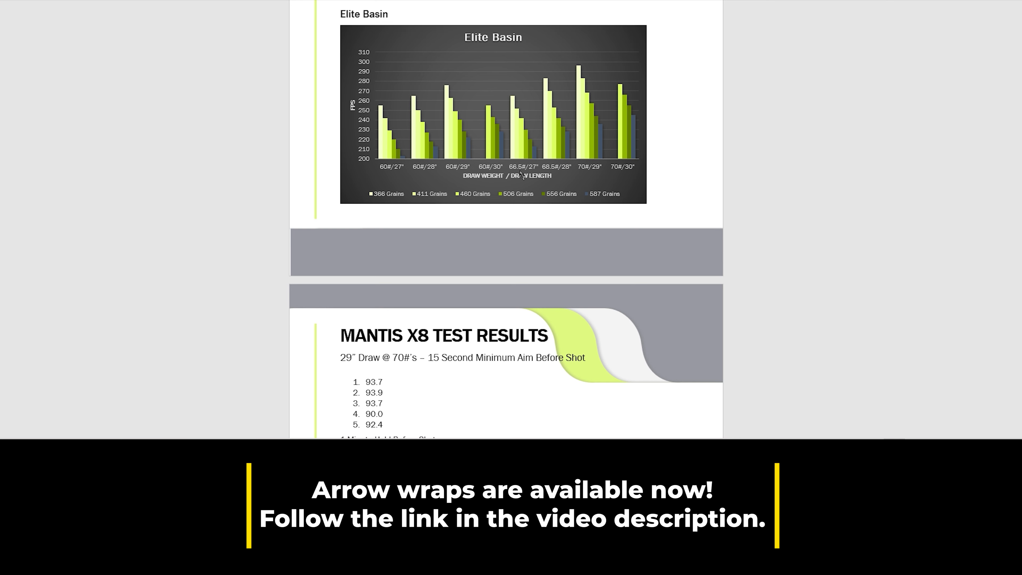
{"action": "mouse_move", "coordinate": [533, 175]}
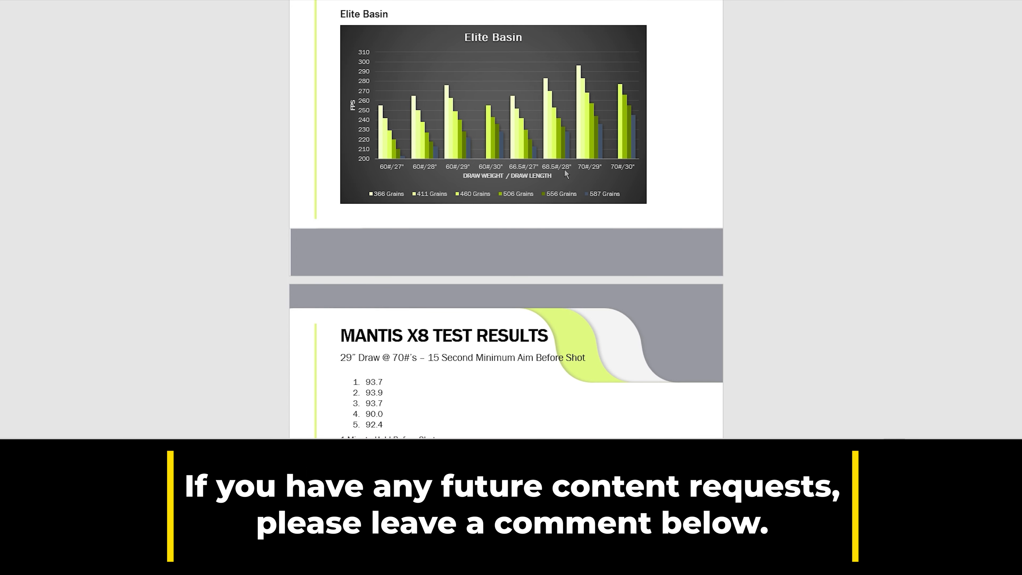
{"action": "mouse_move", "coordinate": [626, 170]}
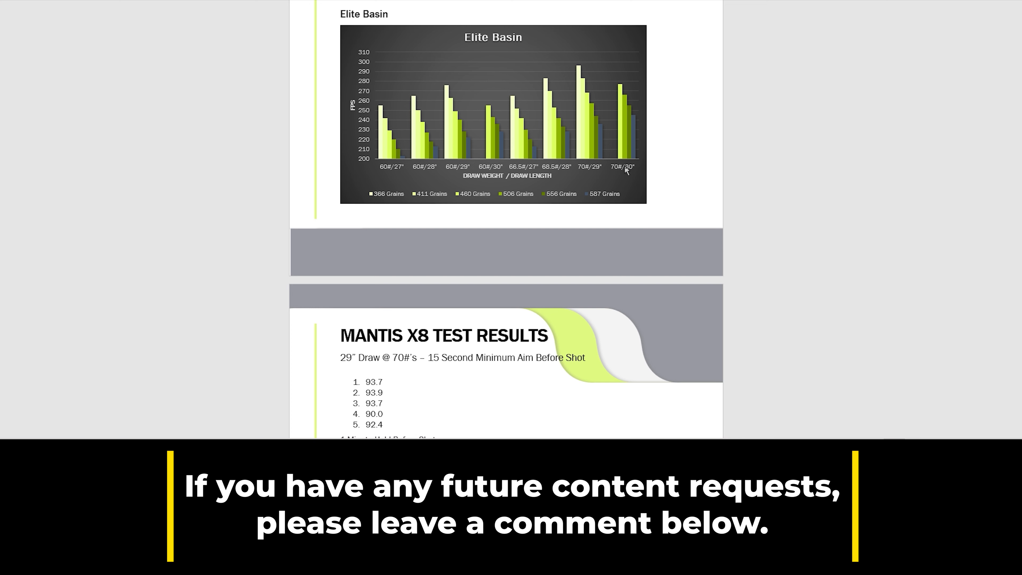
{"action": "mouse_move", "coordinate": [624, 197]}
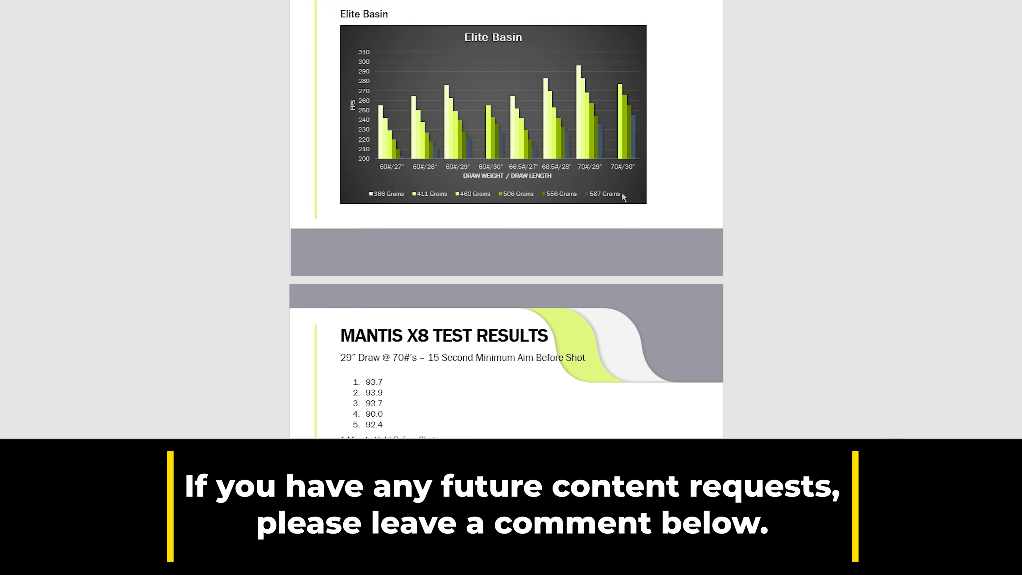
{"action": "mouse_move", "coordinate": [680, 149]}
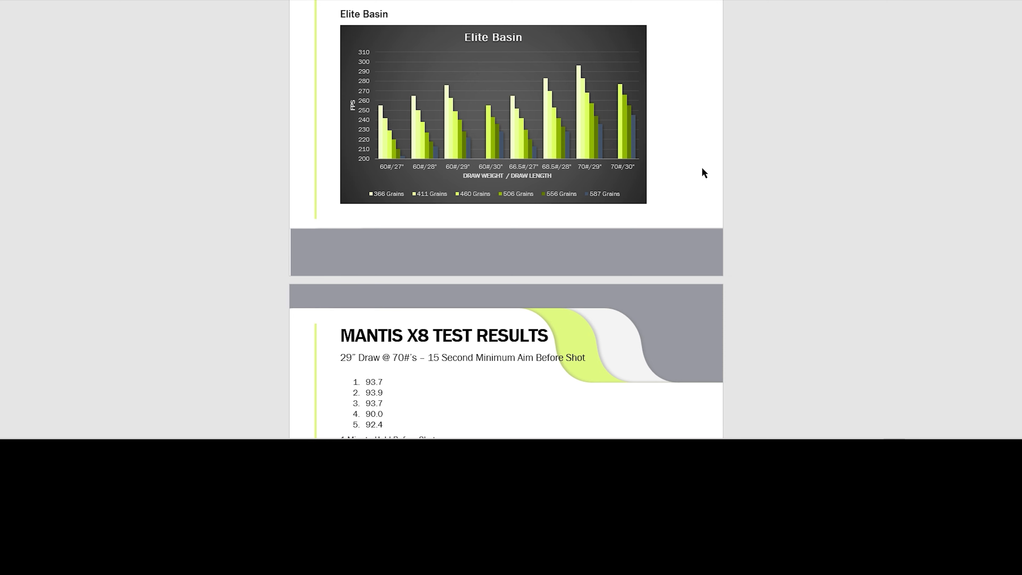
{"action": "mouse_move", "coordinate": [624, 182]}
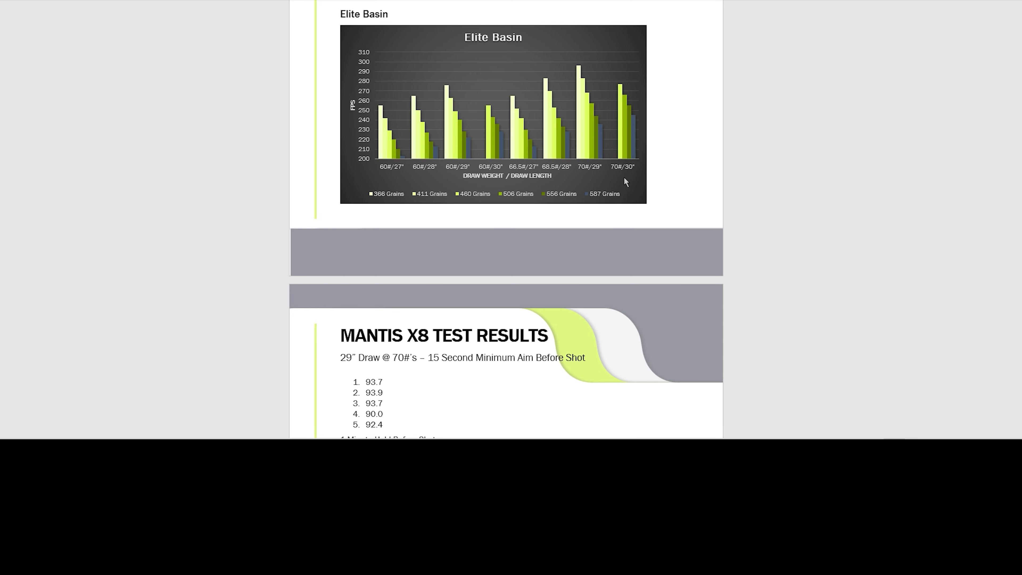
{"action": "mouse_move", "coordinate": [679, 129]}
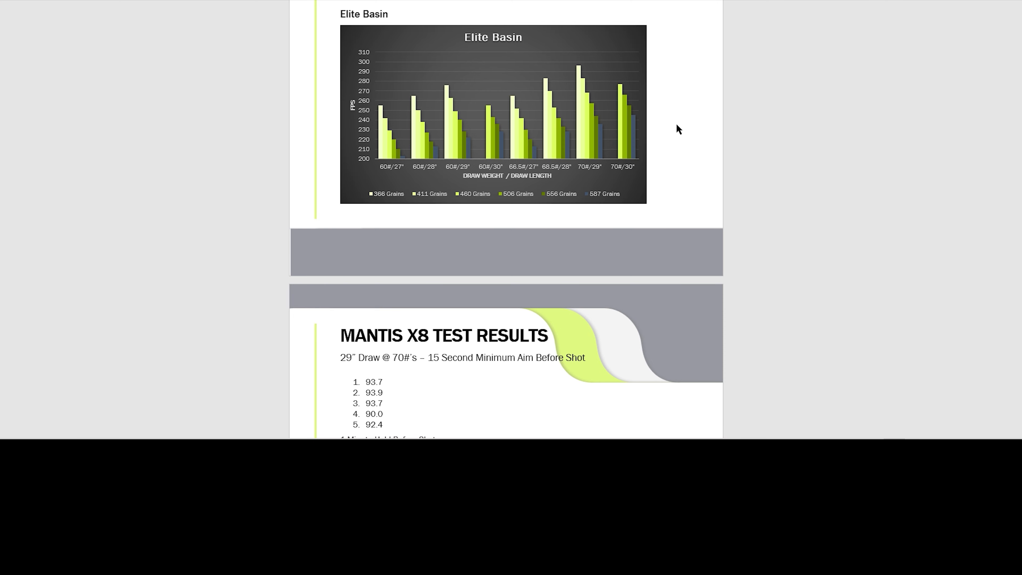
{"action": "mouse_move", "coordinate": [523, 181]}
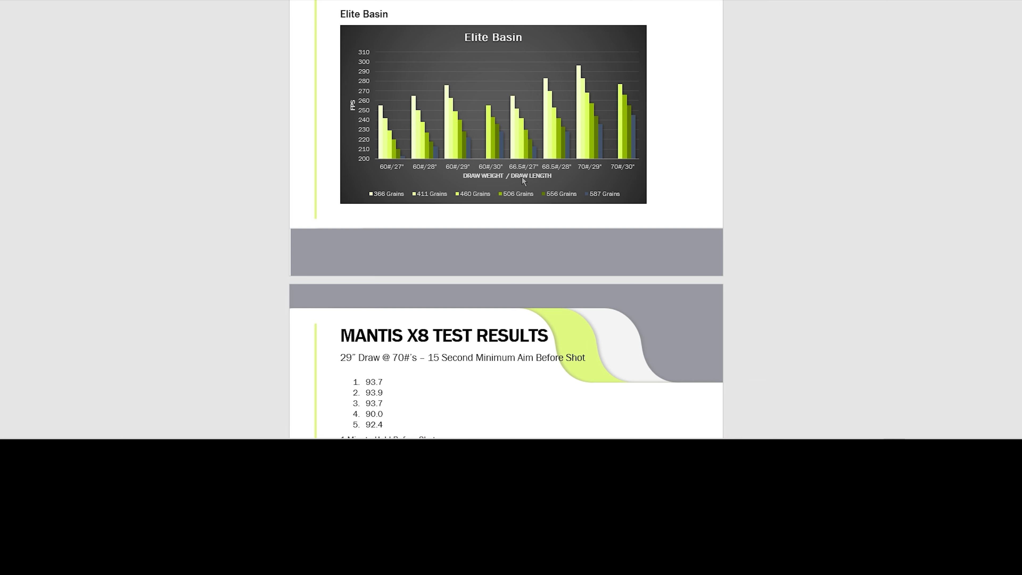
{"action": "mouse_move", "coordinate": [537, 185]}
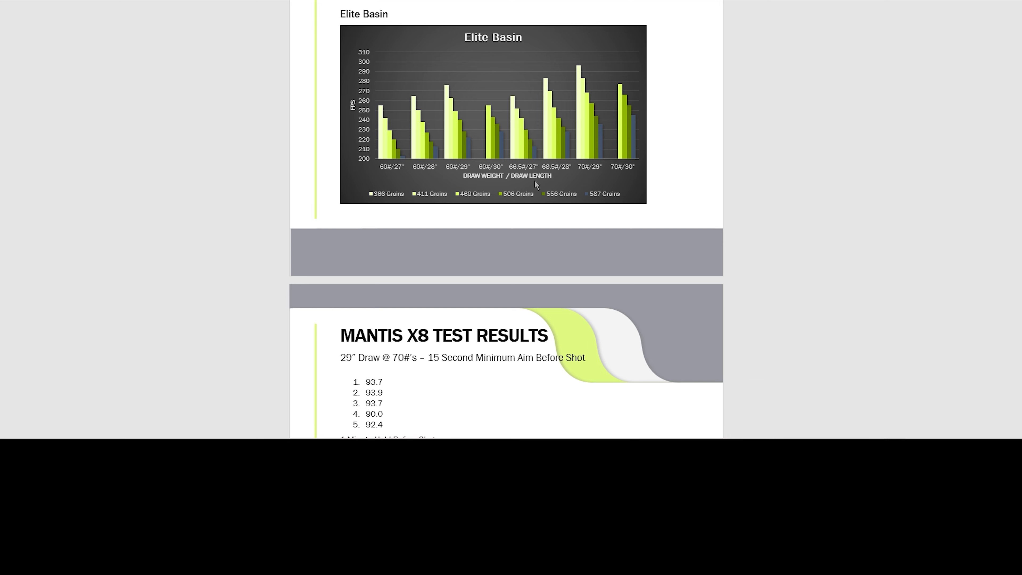
{"action": "mouse_move", "coordinate": [476, 89]}
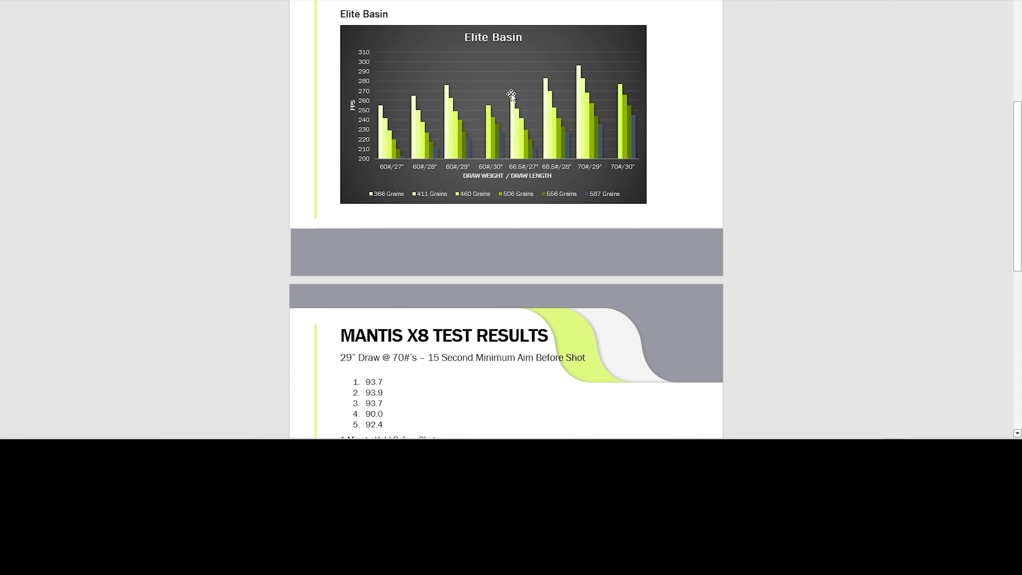
{"action": "mouse_move", "coordinate": [484, 86]}
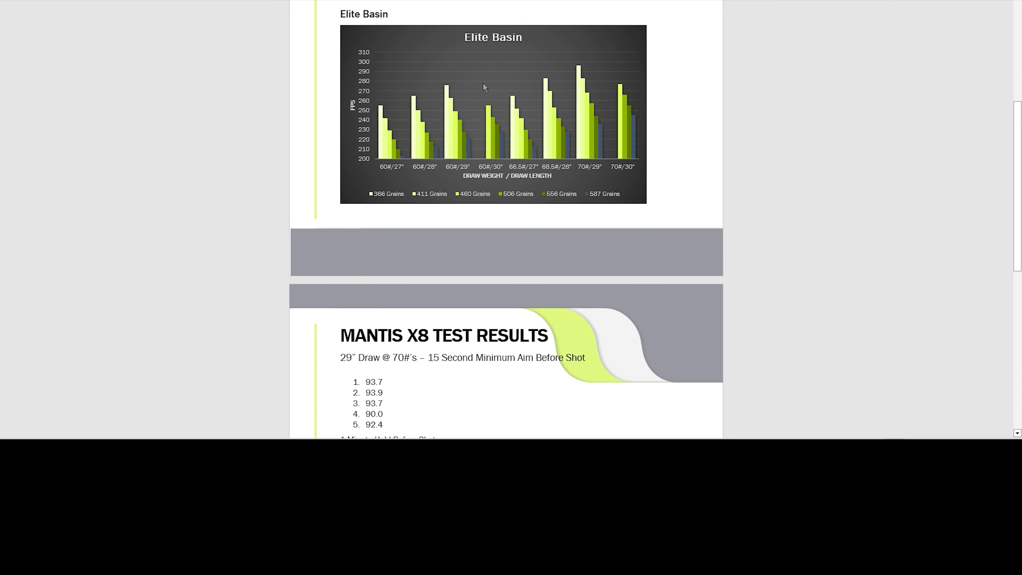
- View the Elite Basin chart's underlying data sheet enlarged to show every row, then dismiss it
{"action": "right_click", "coordinate": [484, 87]}
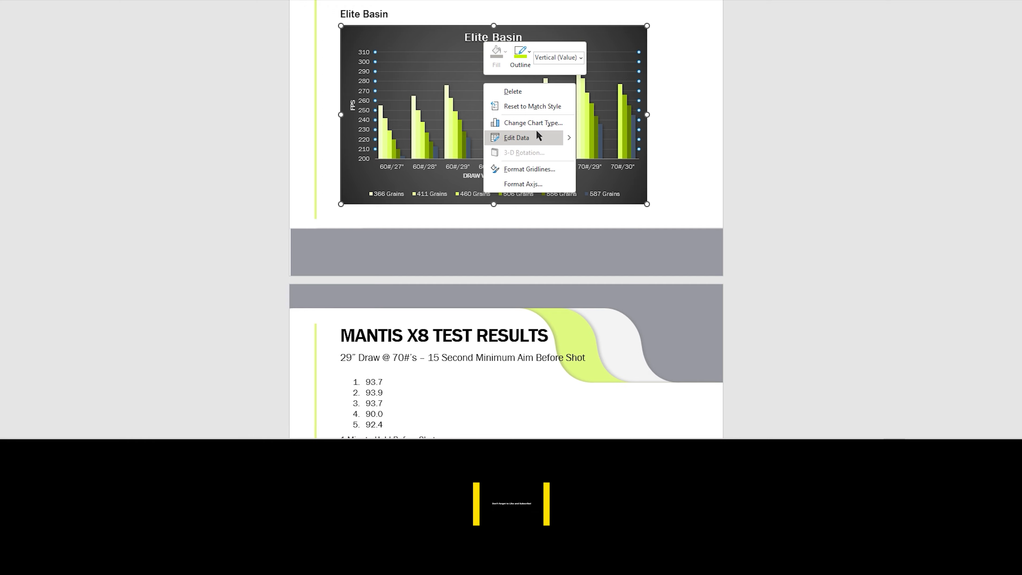
{"action": "left_click", "coordinate": [516, 137]}
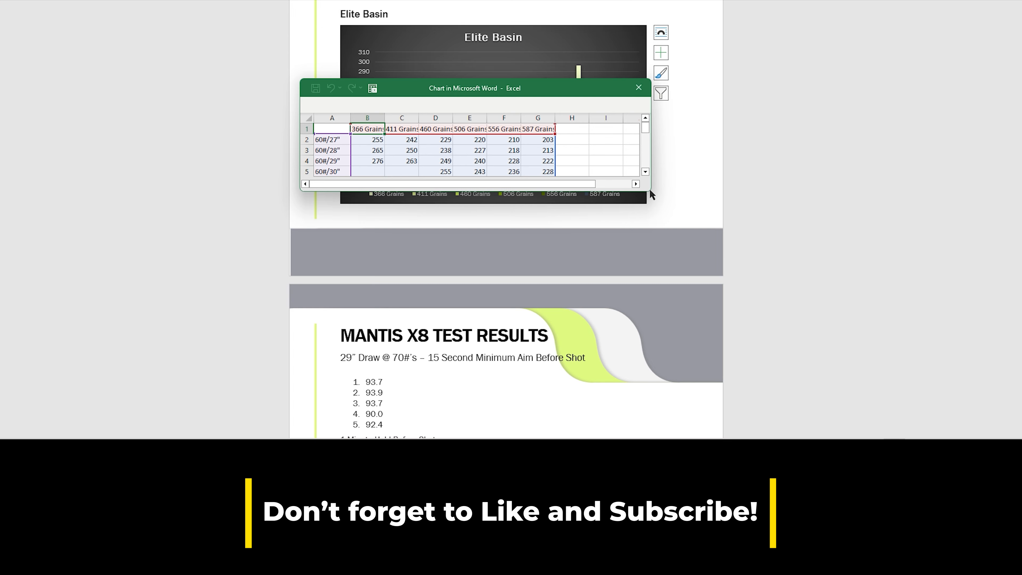
{"action": "left_click_drag", "start_coordinate": [655, 199], "coordinate": [674, 258]}
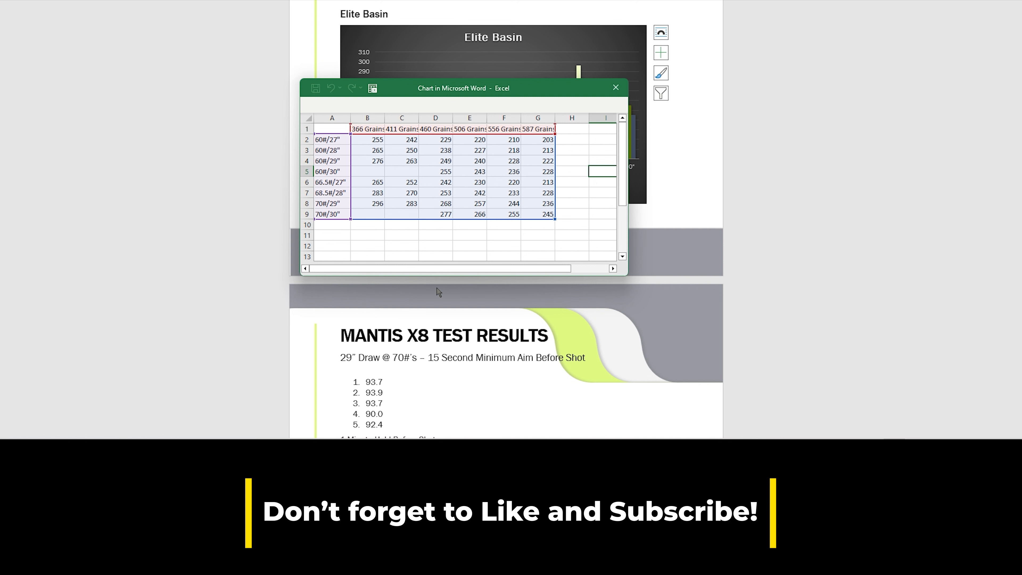
{"action": "mouse_move", "coordinate": [480, 266]}
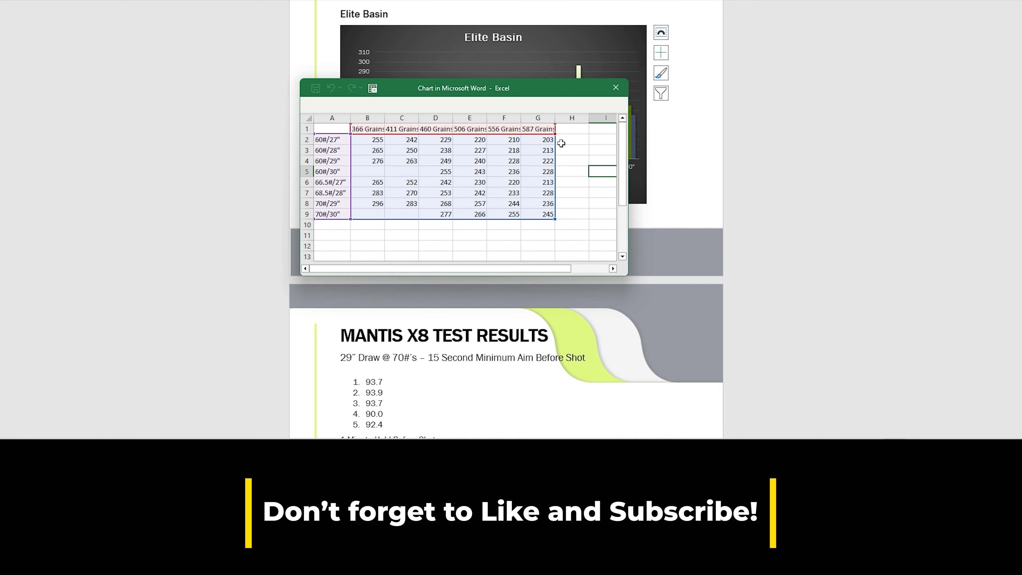
{"action": "mouse_move", "coordinate": [577, 174]}
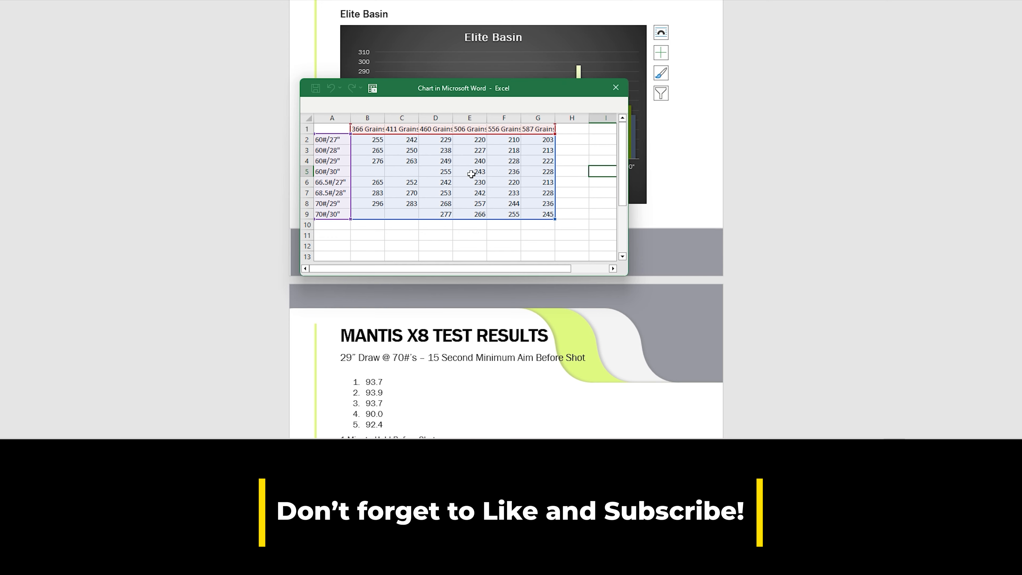
{"action": "mouse_move", "coordinate": [530, 248]}
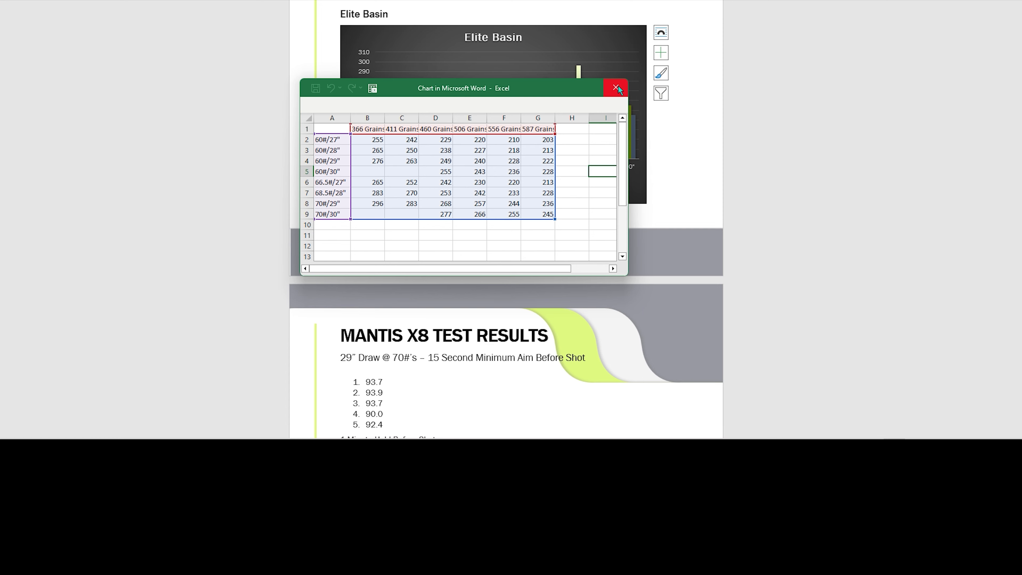
{"action": "left_click", "coordinate": [616, 88]}
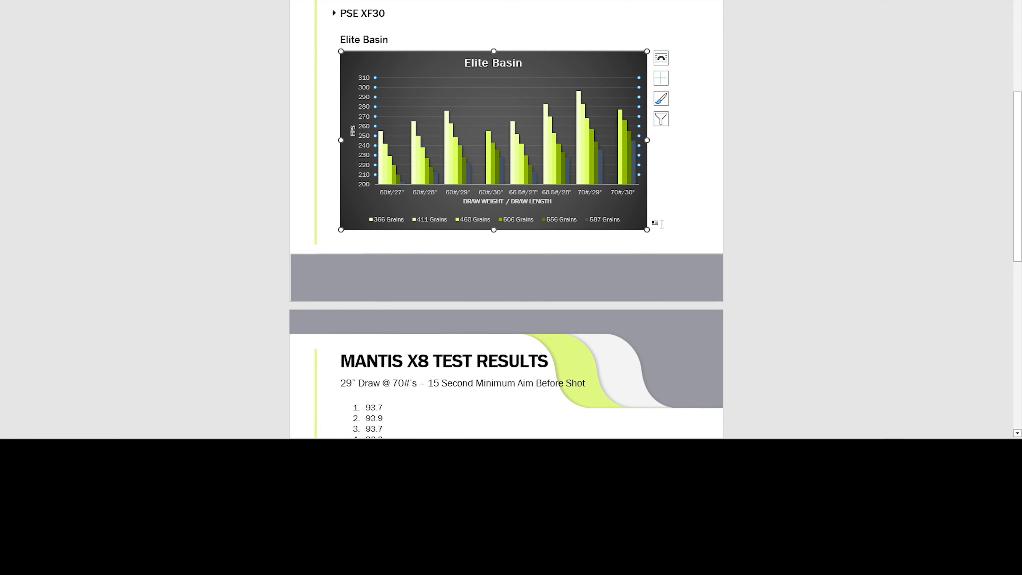
{"action": "mouse_move", "coordinate": [700, 249]}
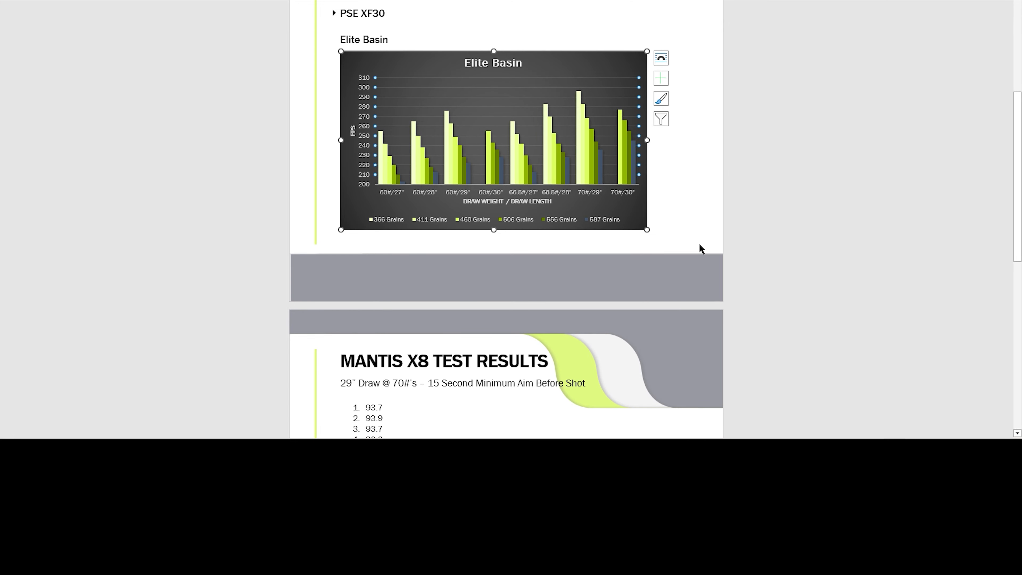
{"action": "mouse_move", "coordinate": [684, 250]}
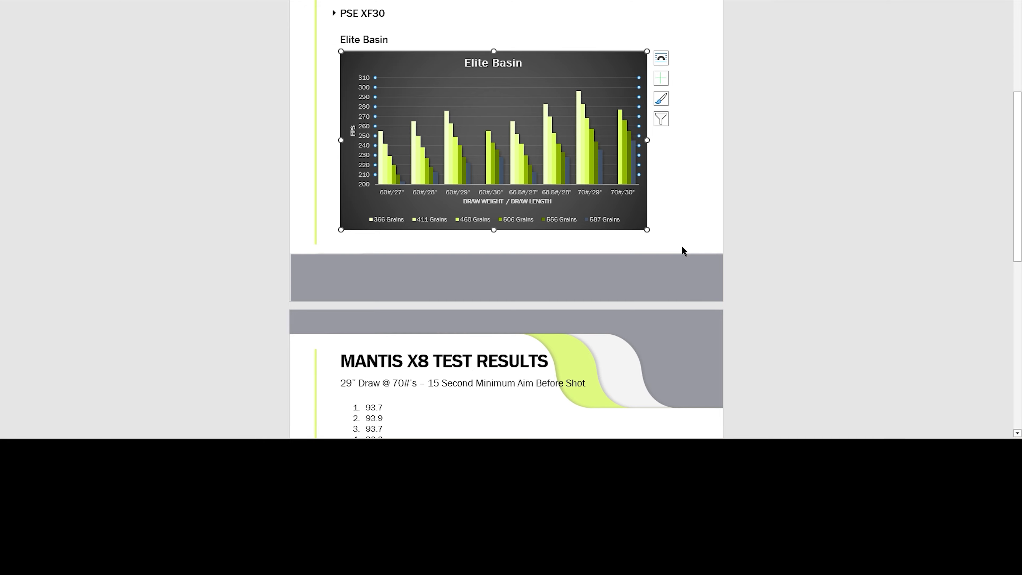
- Scroll past the chart to the Mantis X8 test results with shot scores, average and let-down score
{"action": "scroll", "scroll_direction": "down", "scroll_amount": 3}
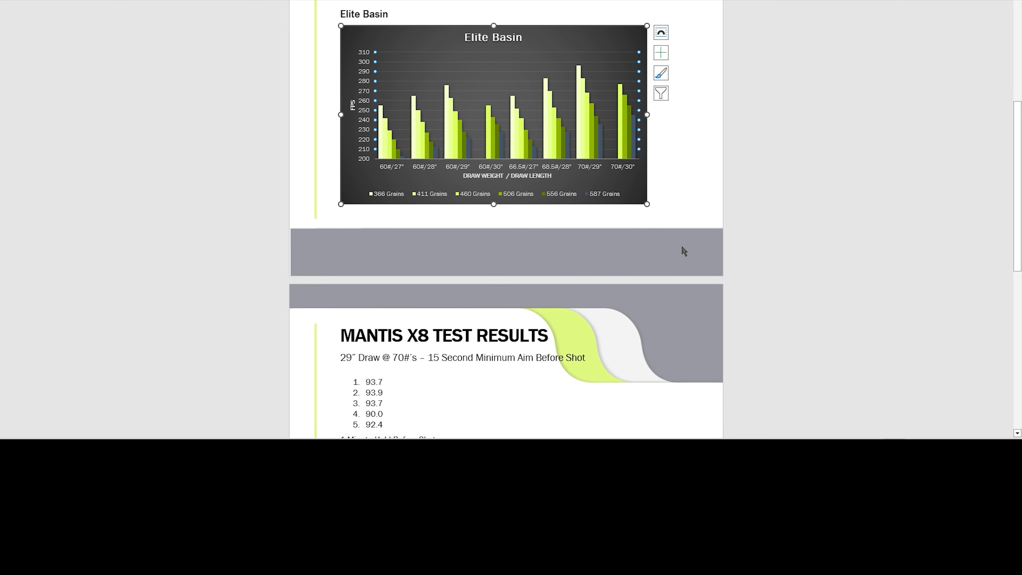
{"action": "scroll", "scroll_direction": "down", "scroll_amount": 3}
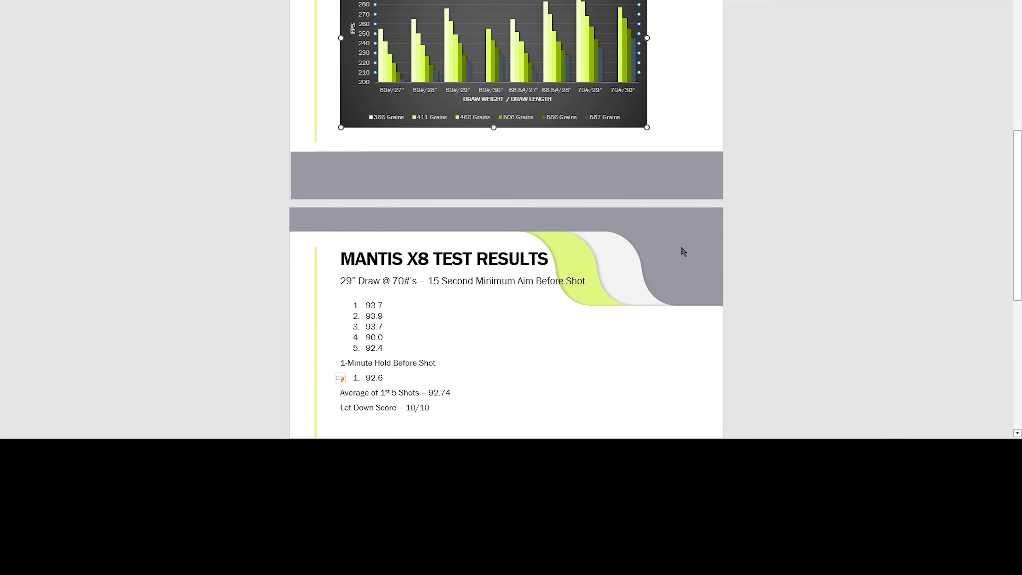
{"action": "scroll", "scroll_direction": "down", "scroll_amount": 3}
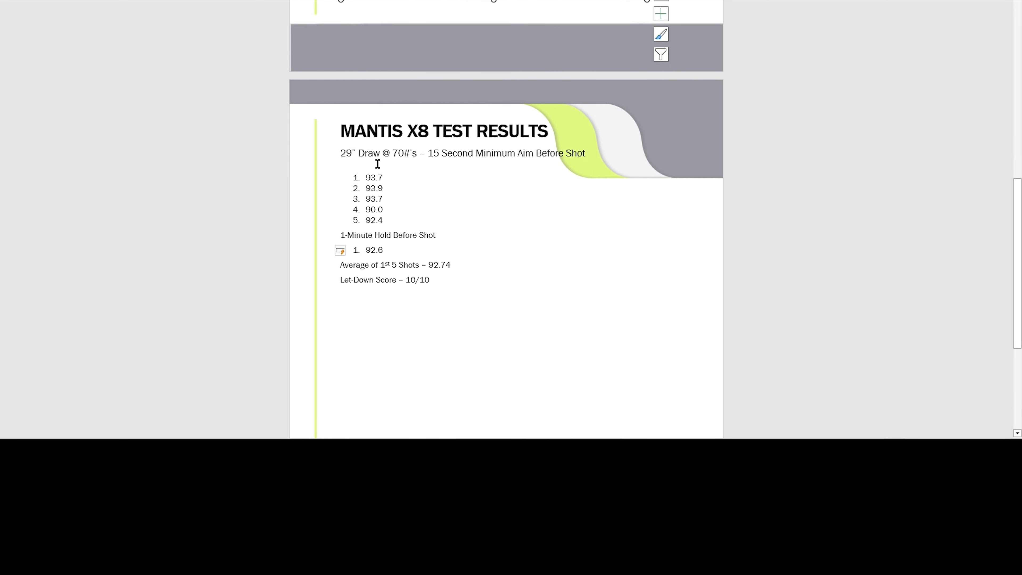
{"action": "mouse_move", "coordinate": [604, 205]}
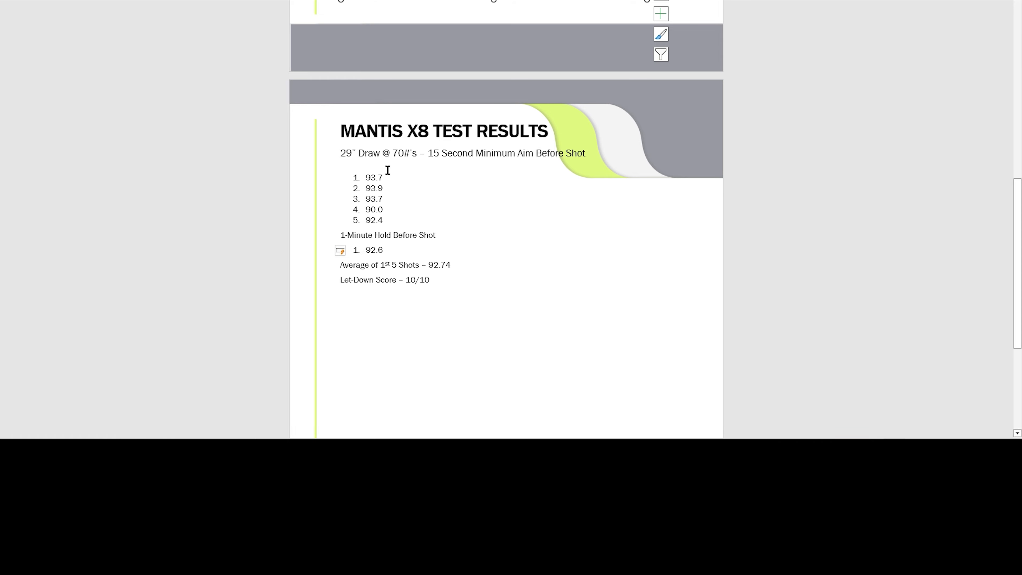
{"action": "mouse_move", "coordinate": [353, 241]}
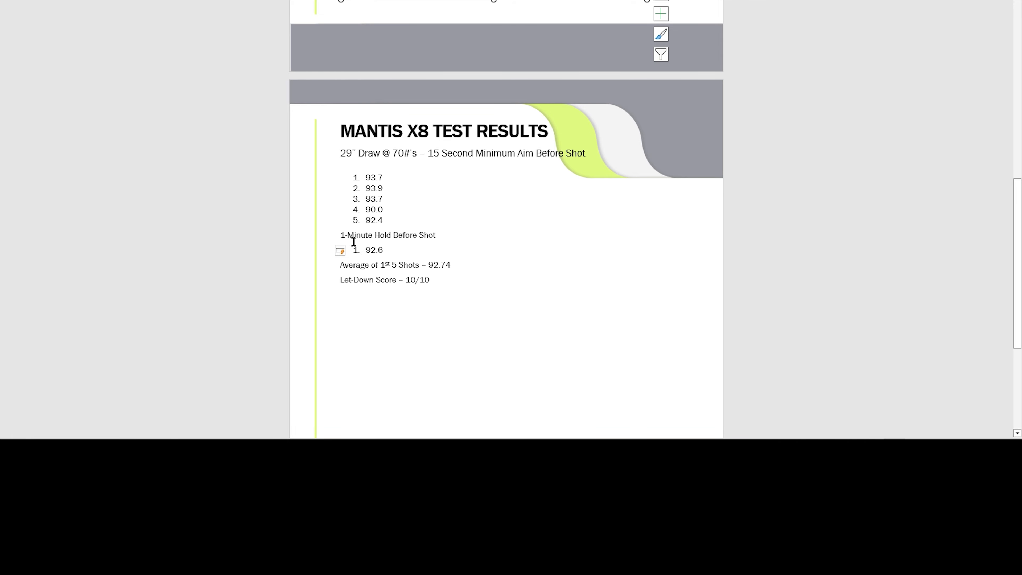
{"action": "mouse_move", "coordinate": [453, 234]}
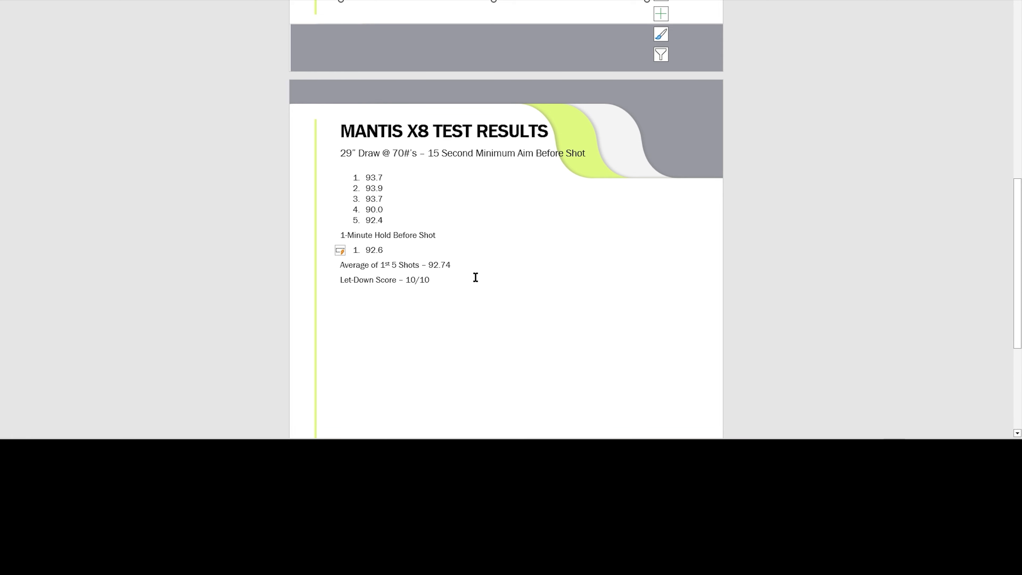
{"action": "mouse_move", "coordinate": [475, 277]}
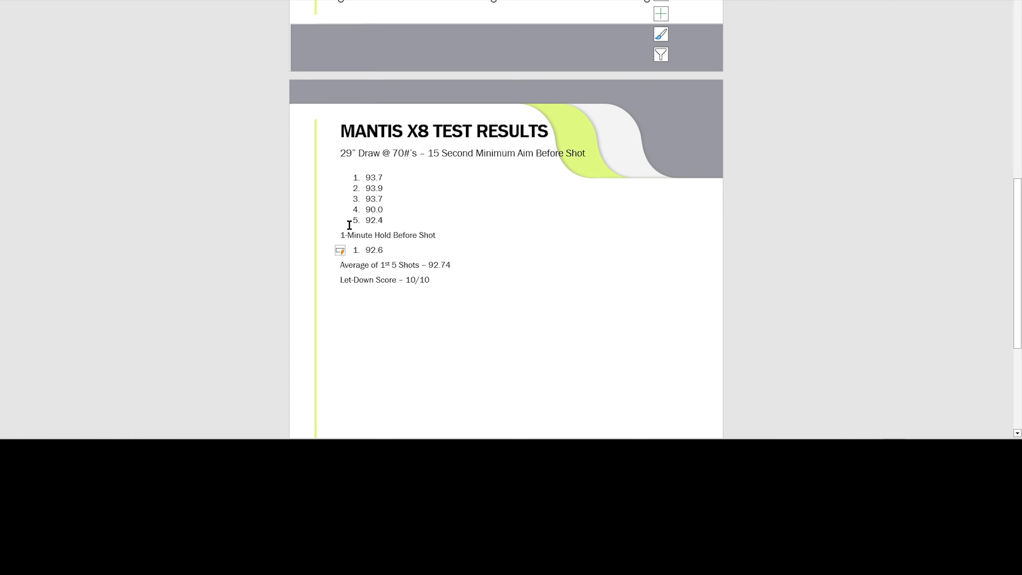
{"action": "mouse_move", "coordinate": [506, 273]}
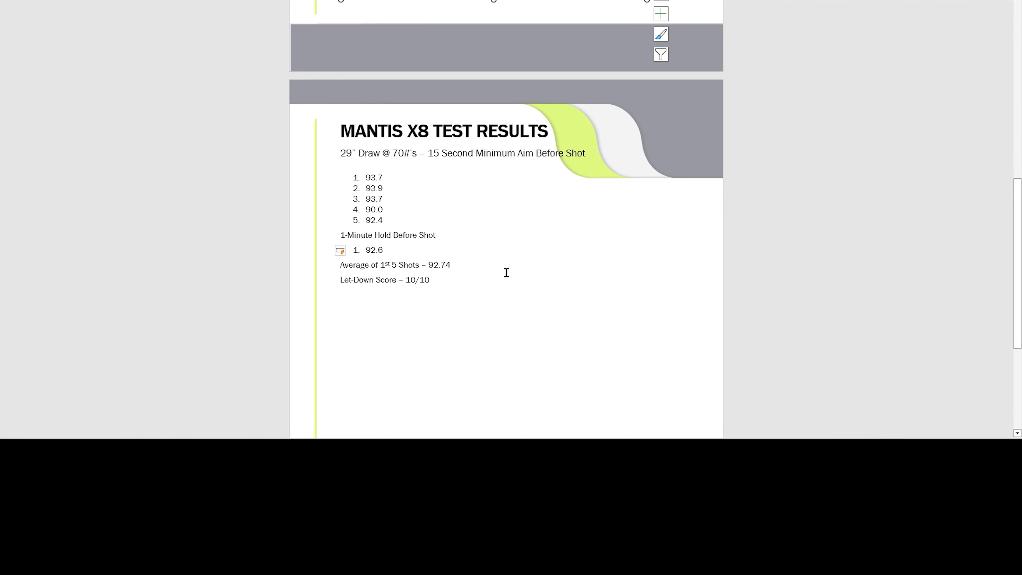
{"action": "mouse_move", "coordinate": [528, 288]}
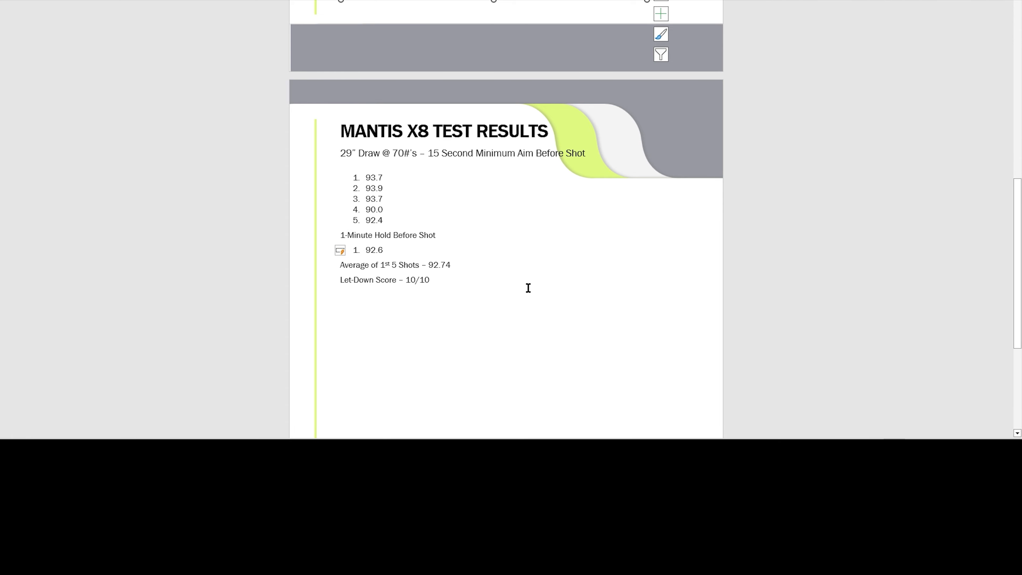
{"action": "mouse_move", "coordinate": [522, 283]}
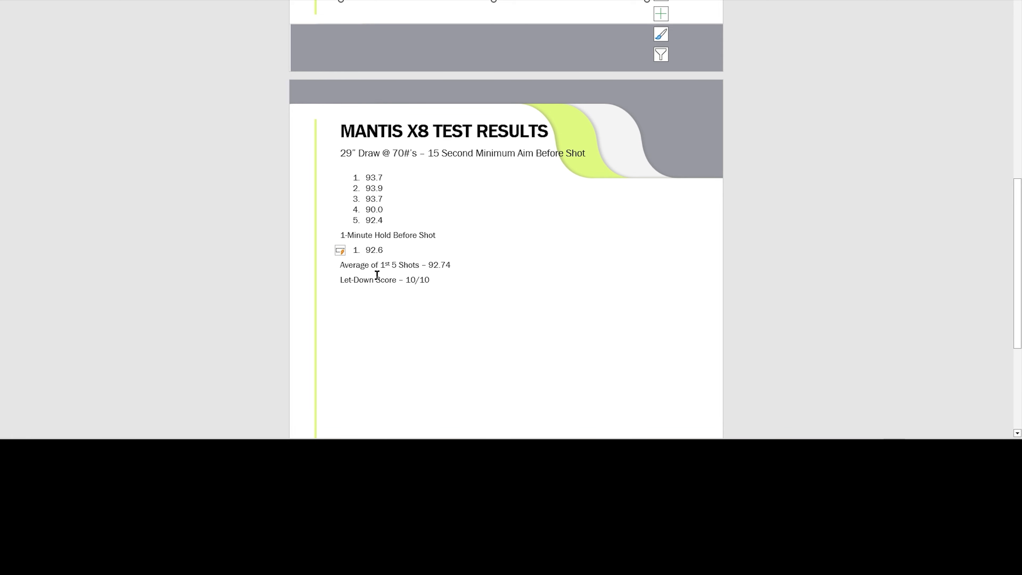
{"action": "triple_click", "coordinate": [394, 264]}
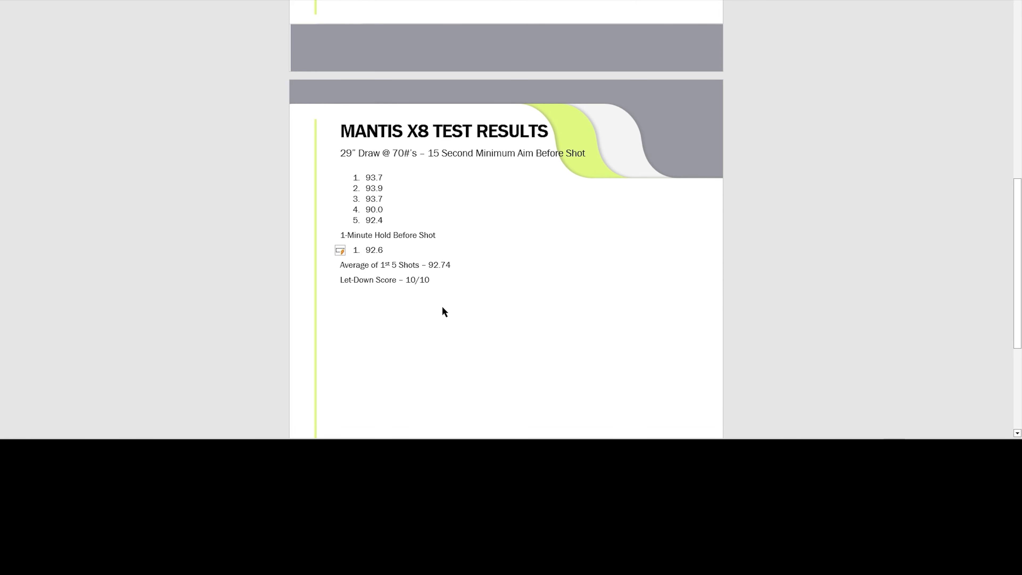
{"action": "left_click", "coordinate": [429, 279]}
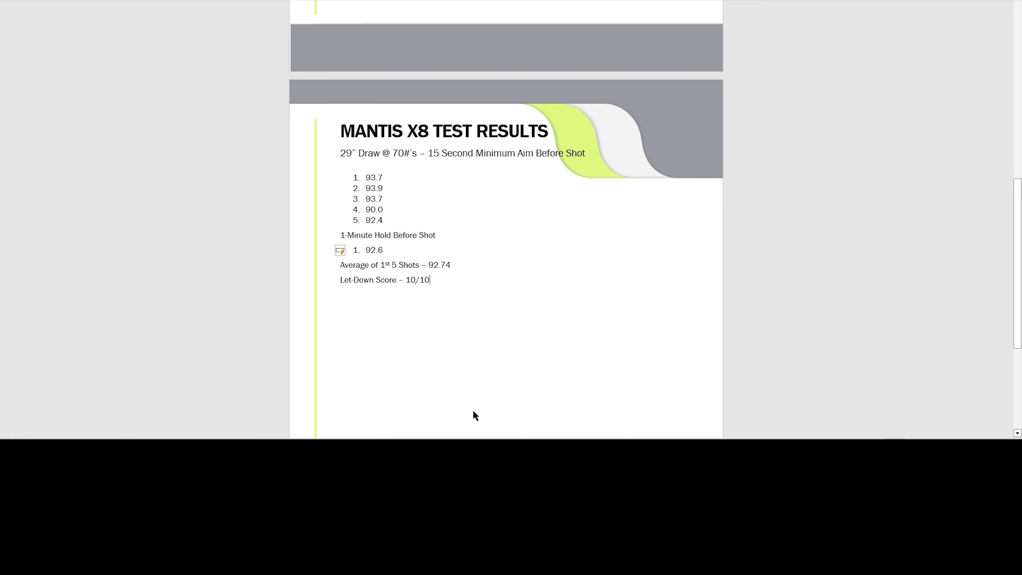
{"action": "mouse_move", "coordinate": [545, 409]}
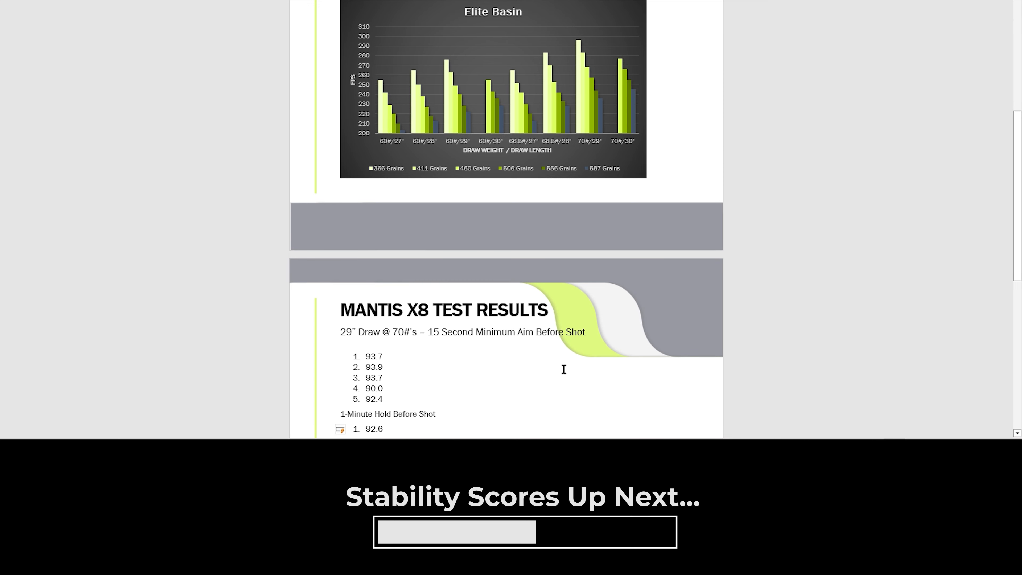
{"action": "scroll", "scroll_direction": "down", "scroll_amount": 3}
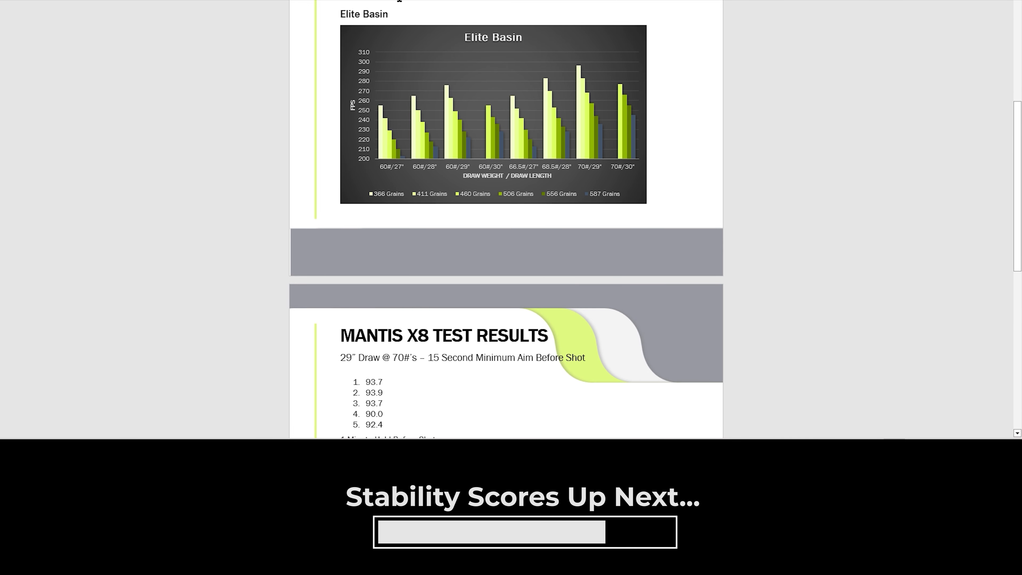
{"action": "mouse_move", "coordinate": [372, 176]}
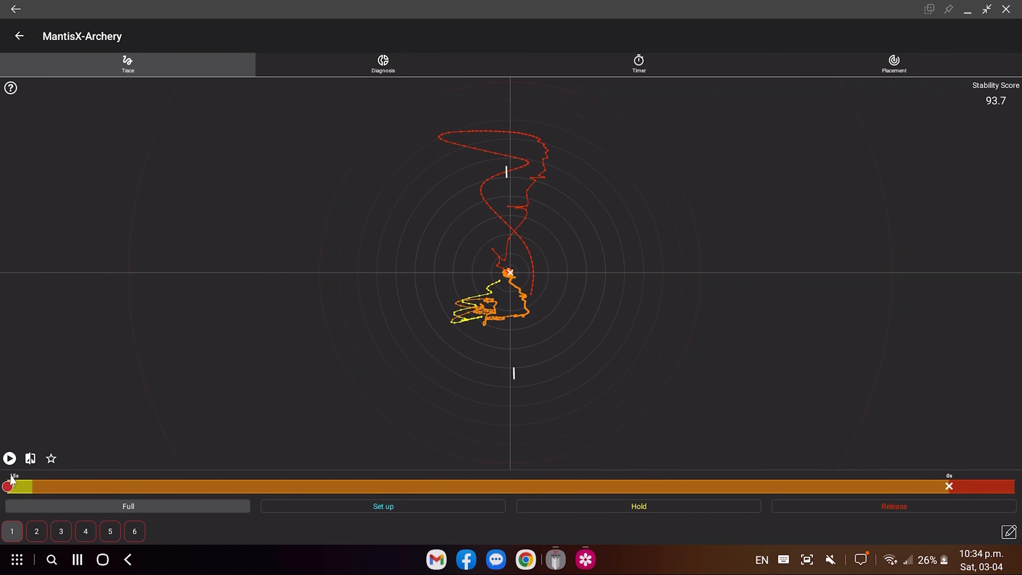
- Replay shot 1's aim trace (stability 93.7) and scrub along the replay timeline
{"action": "left_click", "coordinate": [9, 458]}
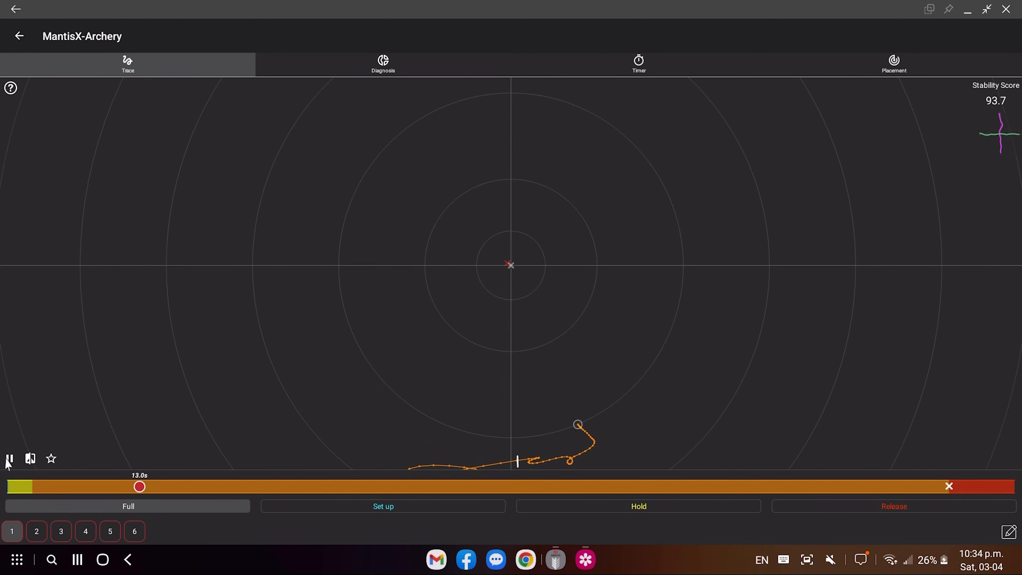
{"action": "left_click_drag", "start_coordinate": [139, 486], "coordinate": [198, 486]}
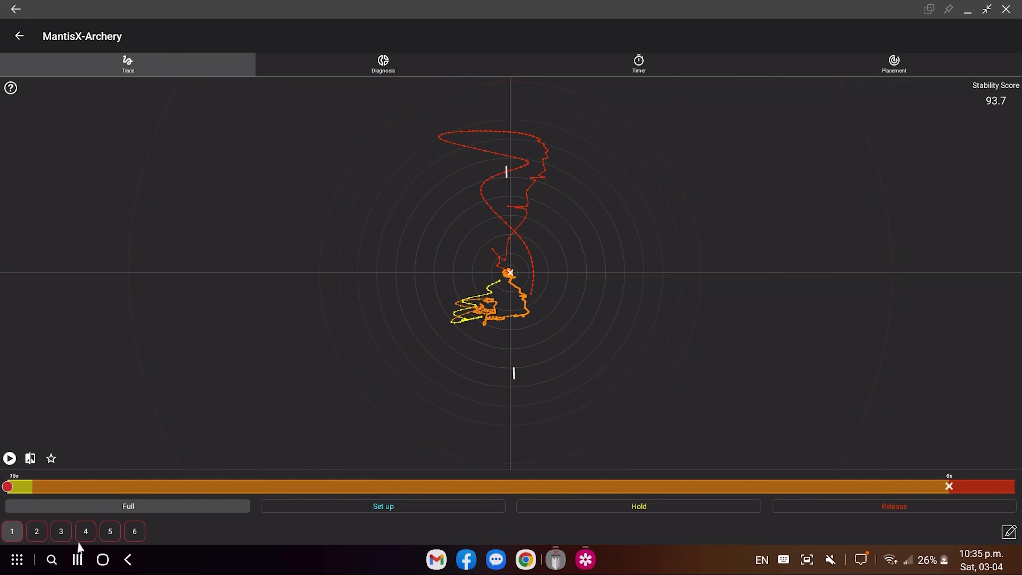
{"action": "mouse_move", "coordinate": [41, 539]}
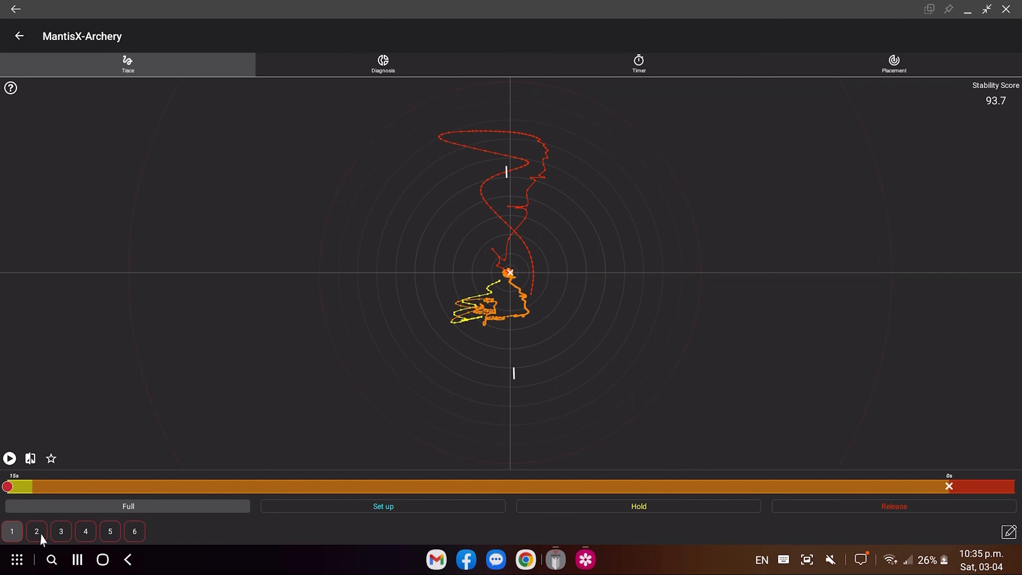
- Switch to shot 2's trace (stability 93.9) and stop its replay at the release
{"action": "left_click", "coordinate": [37, 531]}
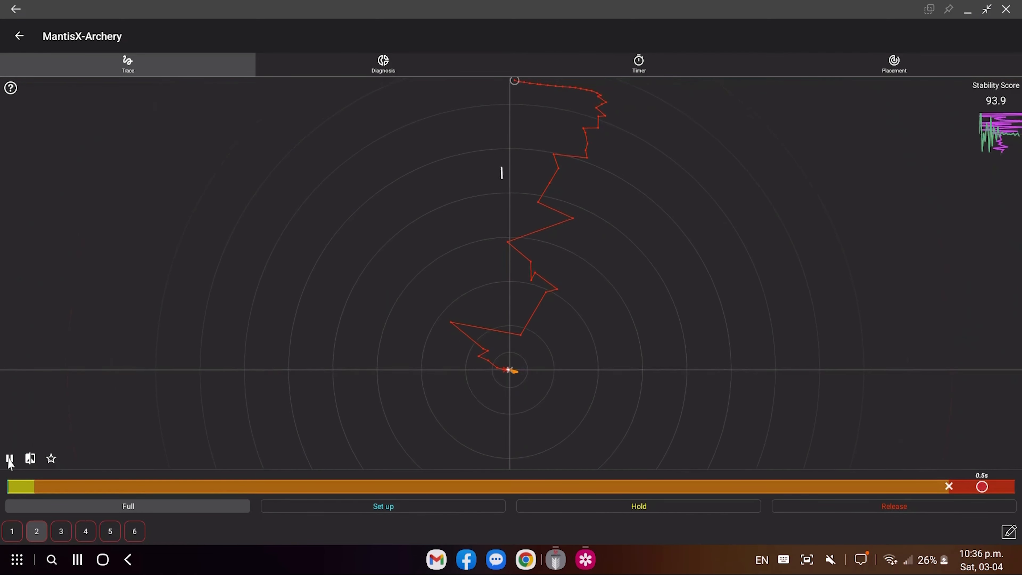
{"action": "left_click", "coordinate": [9, 458]}
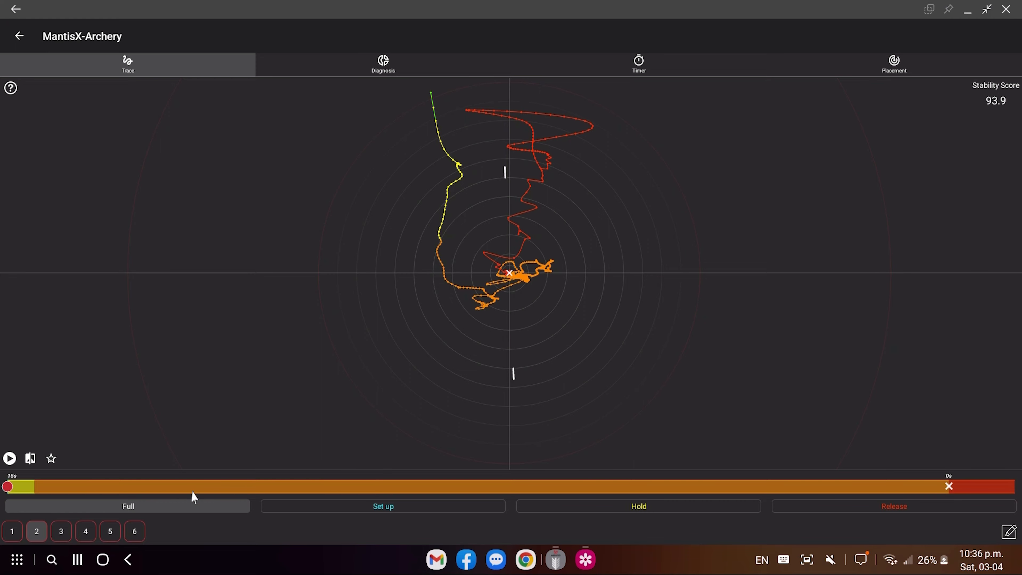
- Replay shot 3's trace (93.7), then switch to shot 4's trace showing 90.0 stability
{"action": "left_click", "coordinate": [61, 531]}
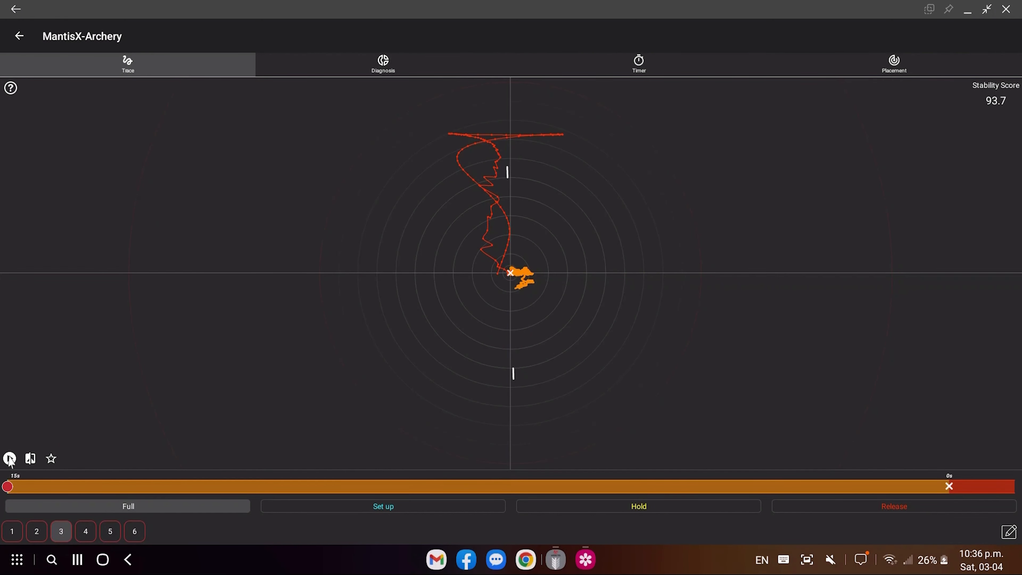
{"action": "left_click", "coordinate": [85, 530]}
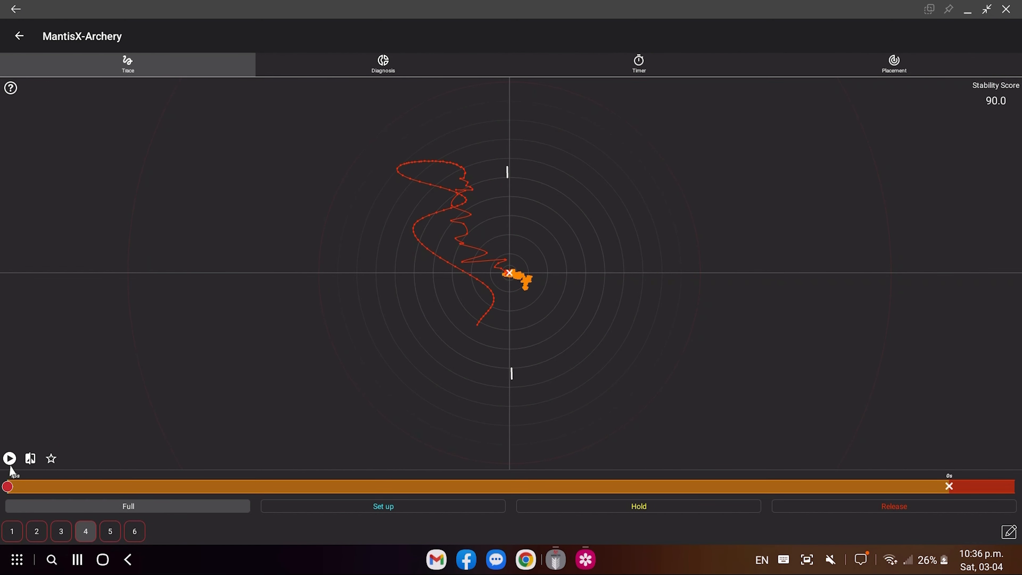
- Replay shot 4's trace, then switch to shot 5's trace showing 92.4 stability
{"action": "left_click", "coordinate": [10, 458]}
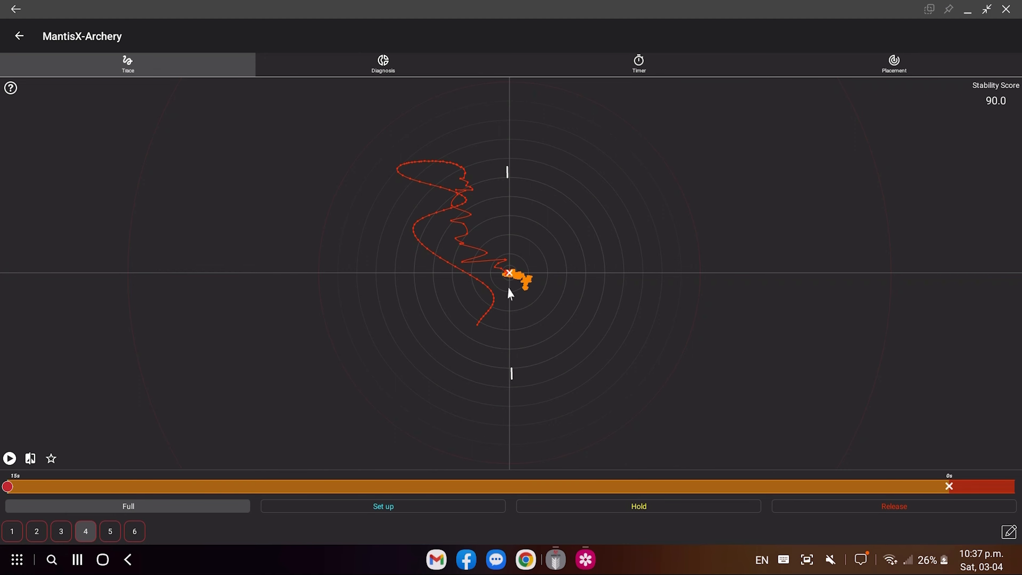
{"action": "mouse_move", "coordinate": [78, 529]}
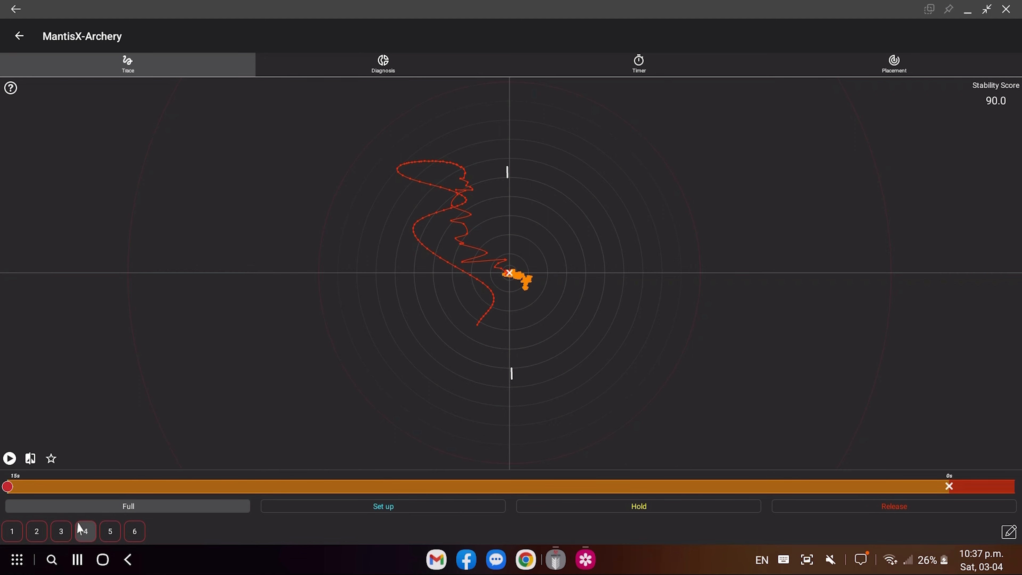
{"action": "left_click", "coordinate": [109, 531]}
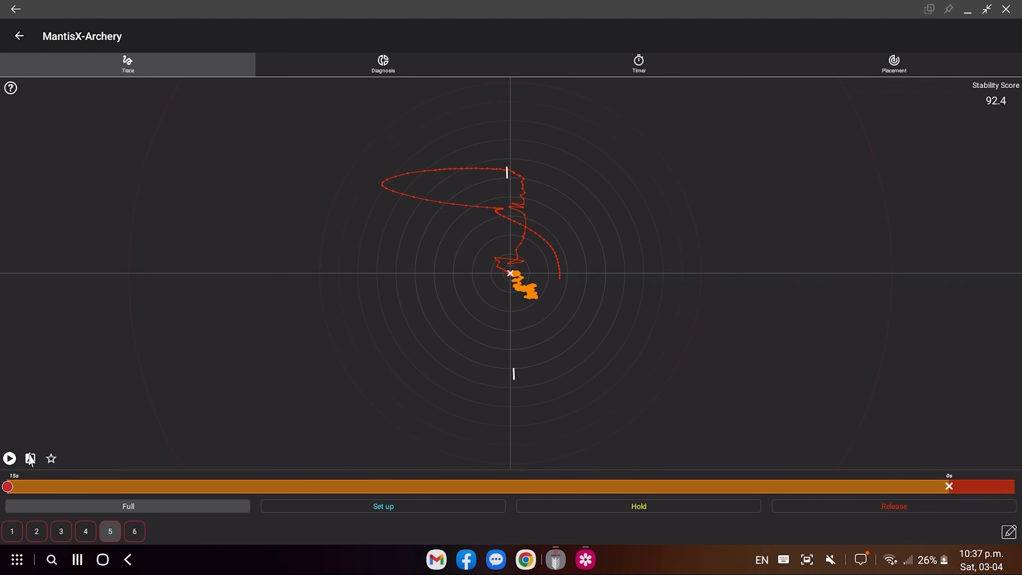
- Replay shot 5's trace, then switch to shot 6's trace showing 92.6 stability
{"action": "left_click", "coordinate": [9, 459]}
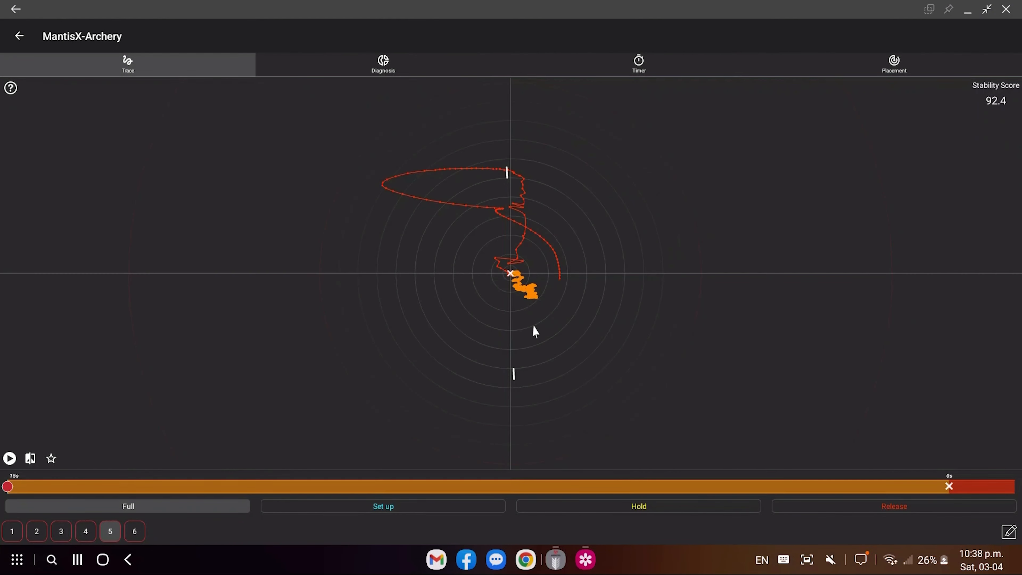
{"action": "mouse_move", "coordinate": [153, 543]}
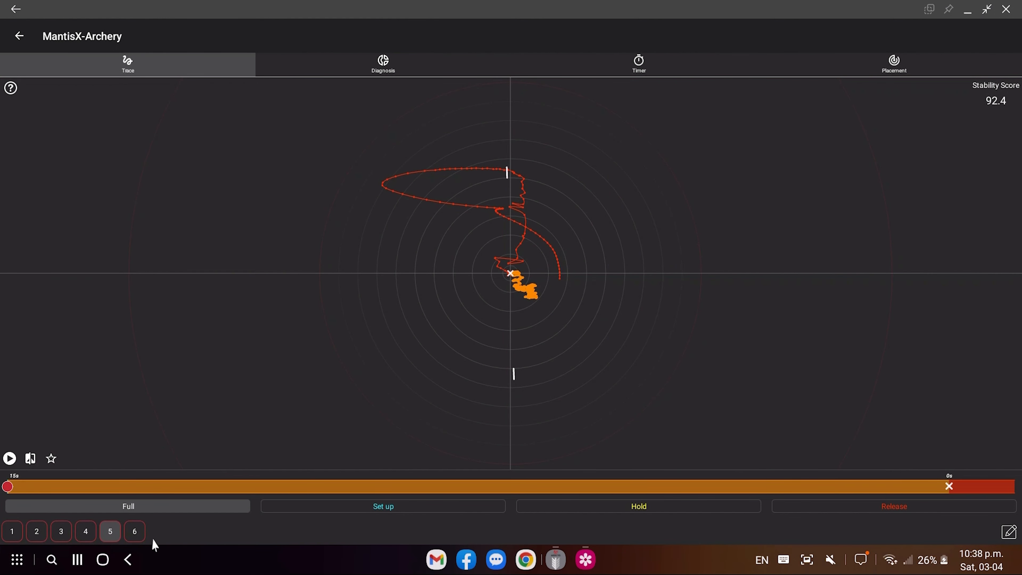
{"action": "mouse_move", "coordinate": [294, 230]}
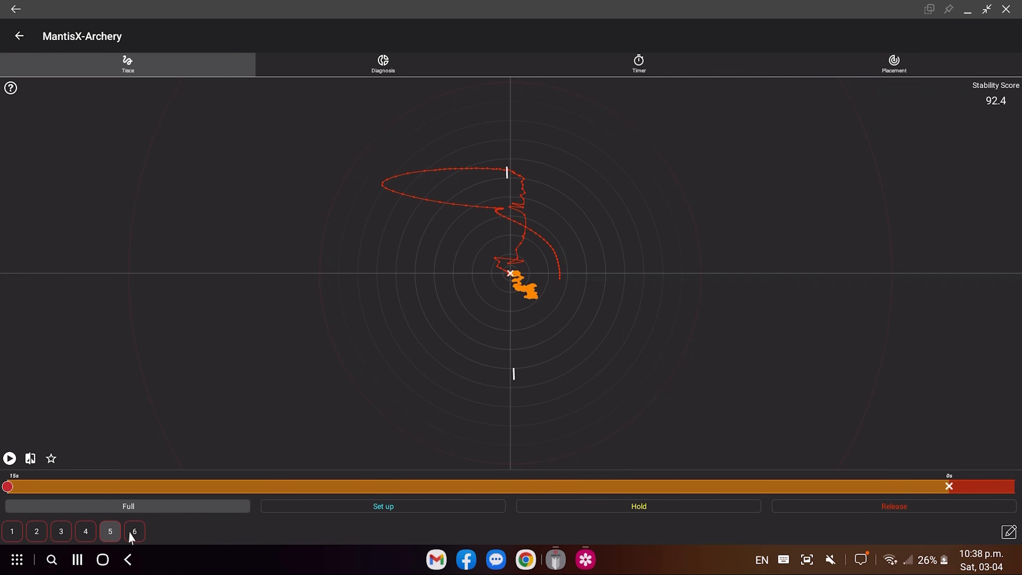
{"action": "left_click", "coordinate": [134, 531]}
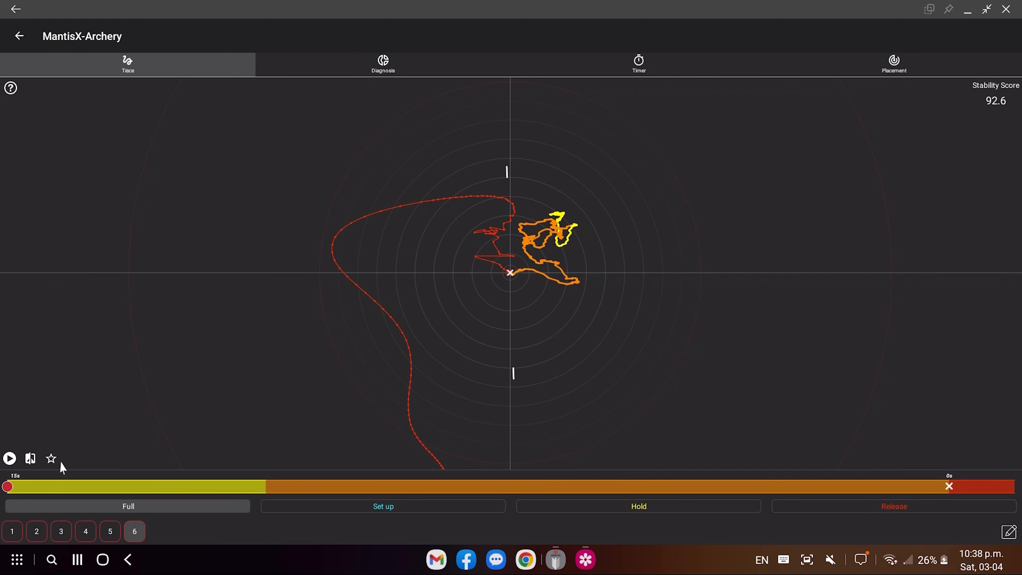
- Replay shot 6's trace (92.6) and stop it at release to inspect the hold near centre
{"action": "left_click", "coordinate": [10, 458]}
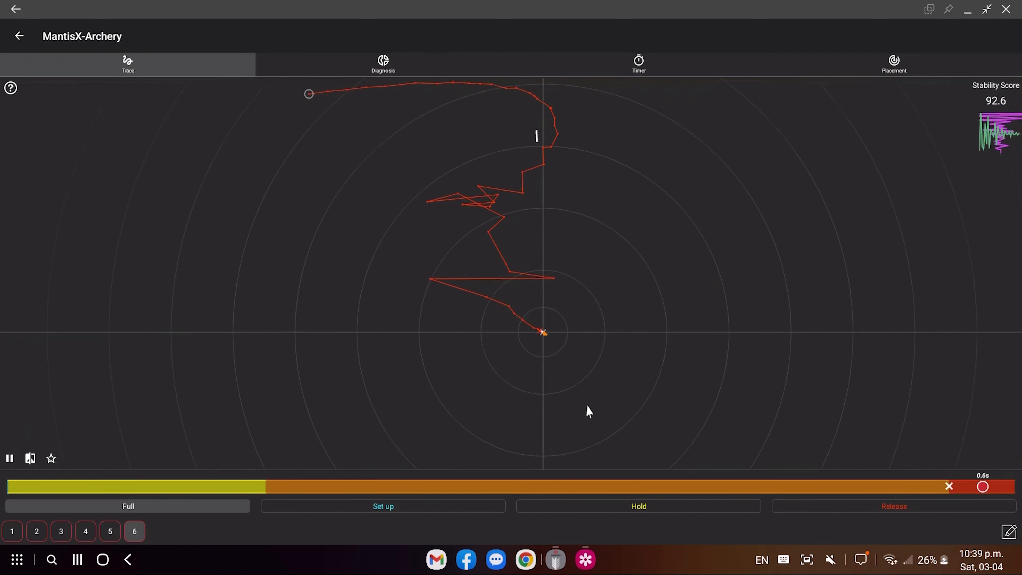
{"action": "left_click", "coordinate": [9, 458]}
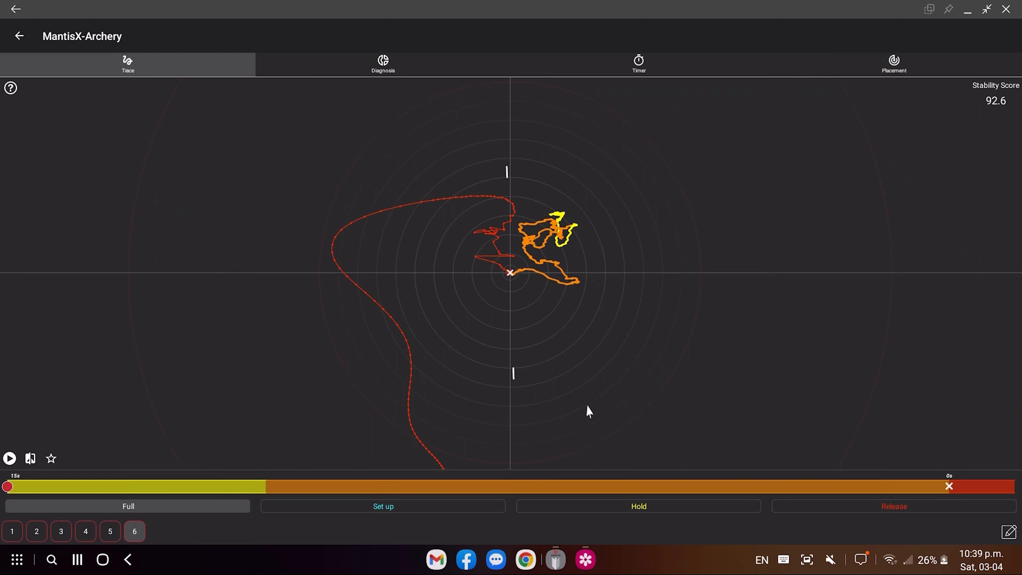
{"action": "mouse_move", "coordinate": [440, 285]}
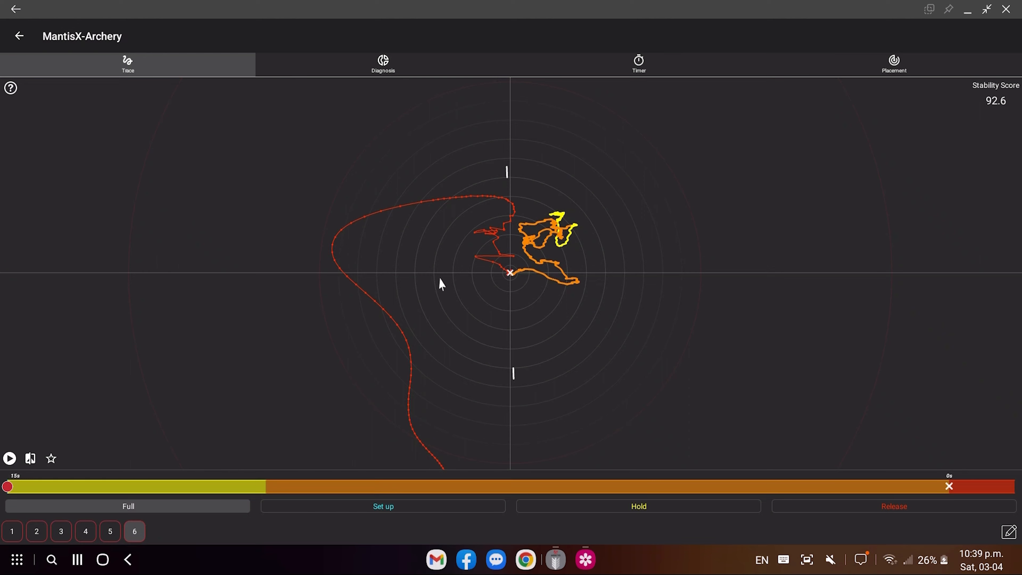
{"action": "mouse_move", "coordinate": [510, 281]}
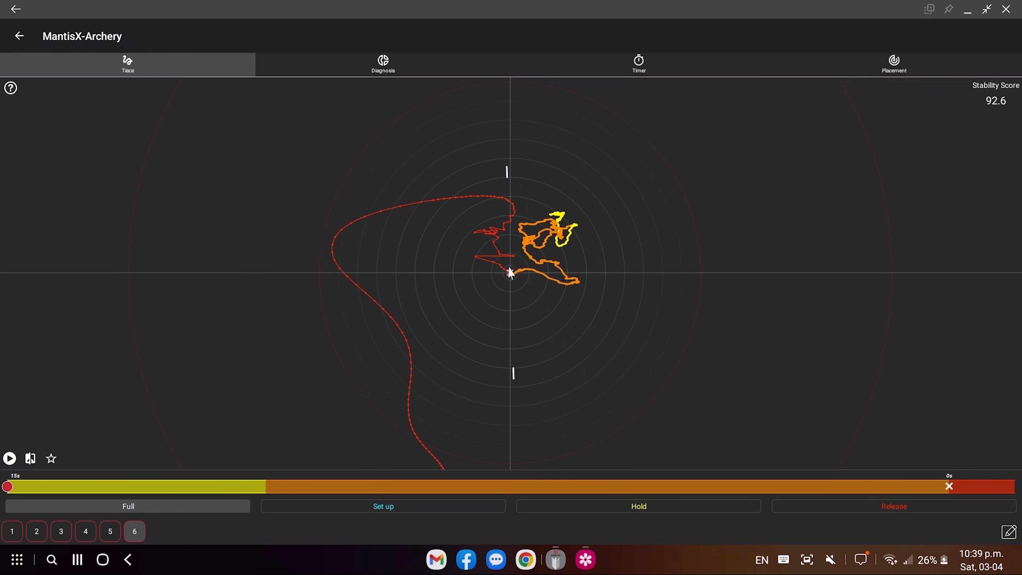
{"action": "mouse_move", "coordinate": [491, 323]}
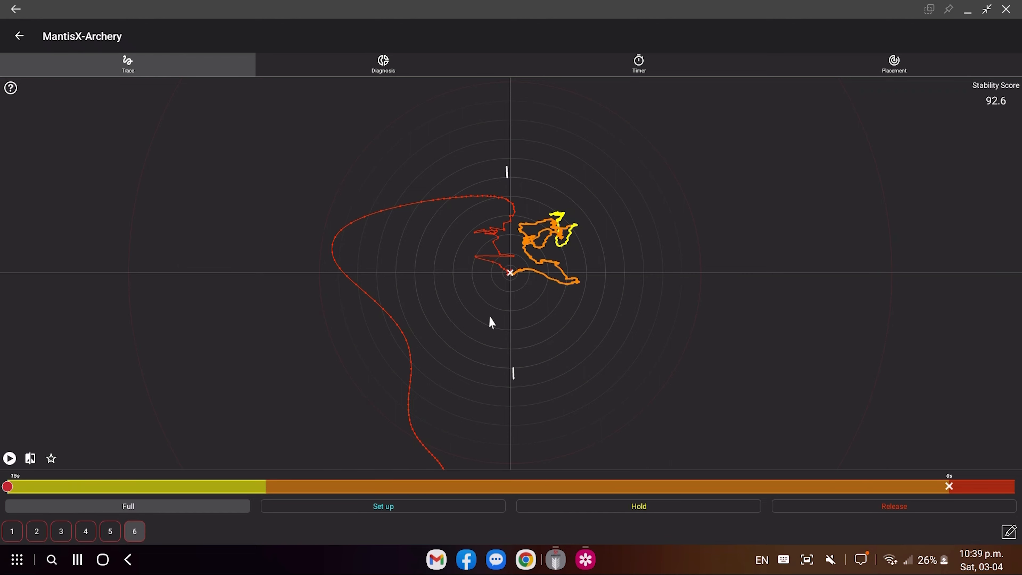
{"action": "mouse_move", "coordinate": [526, 276]}
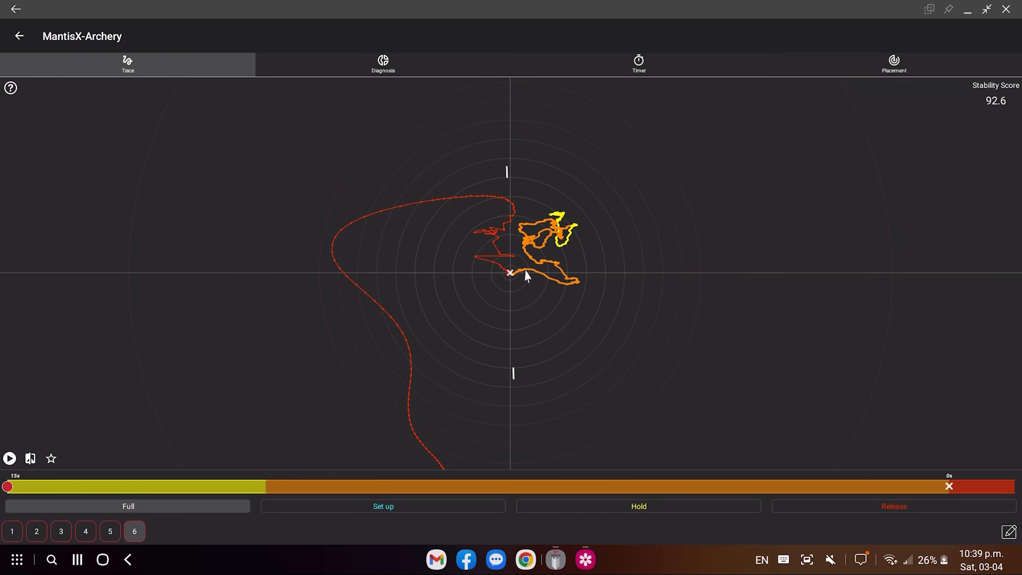
{"action": "mouse_move", "coordinate": [513, 282]}
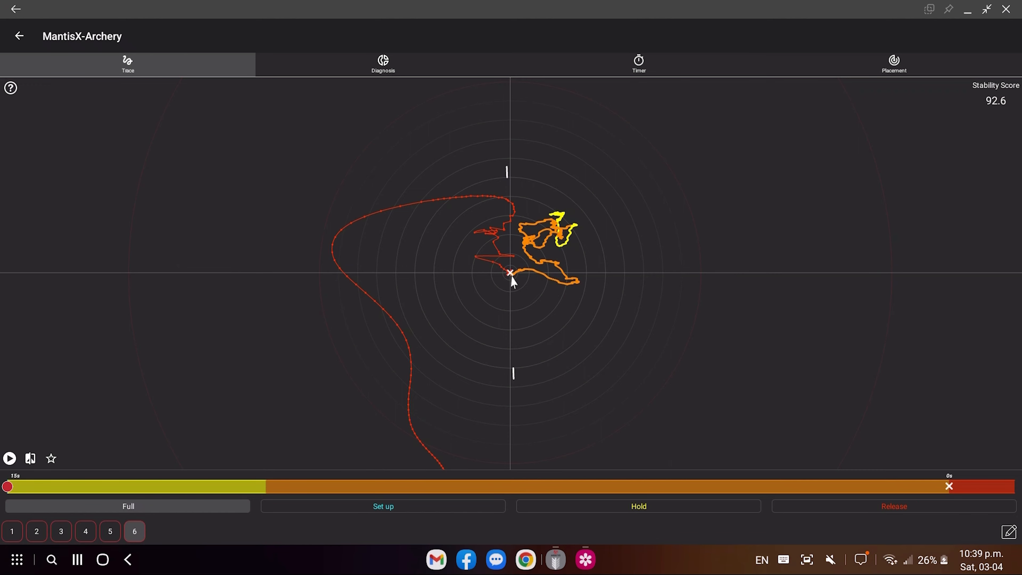
{"action": "mouse_move", "coordinate": [517, 279]}
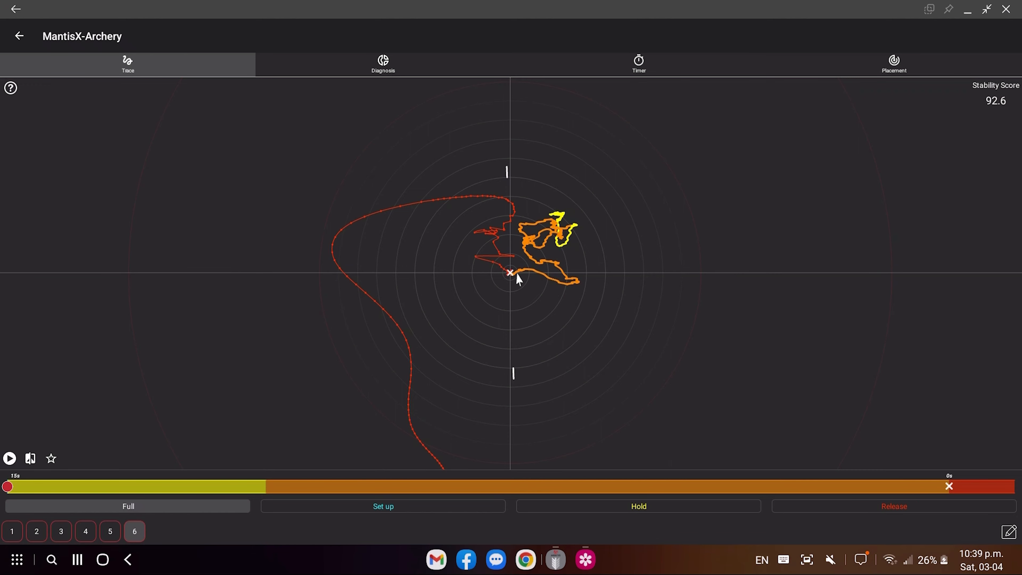
{"action": "mouse_move", "coordinate": [506, 281]}
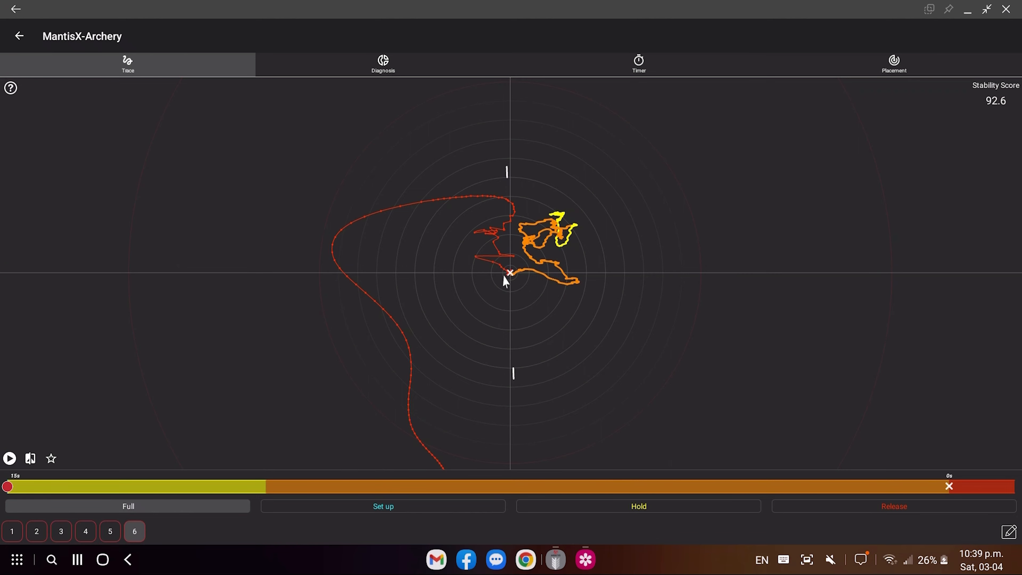
{"action": "mouse_move", "coordinate": [526, 398]}
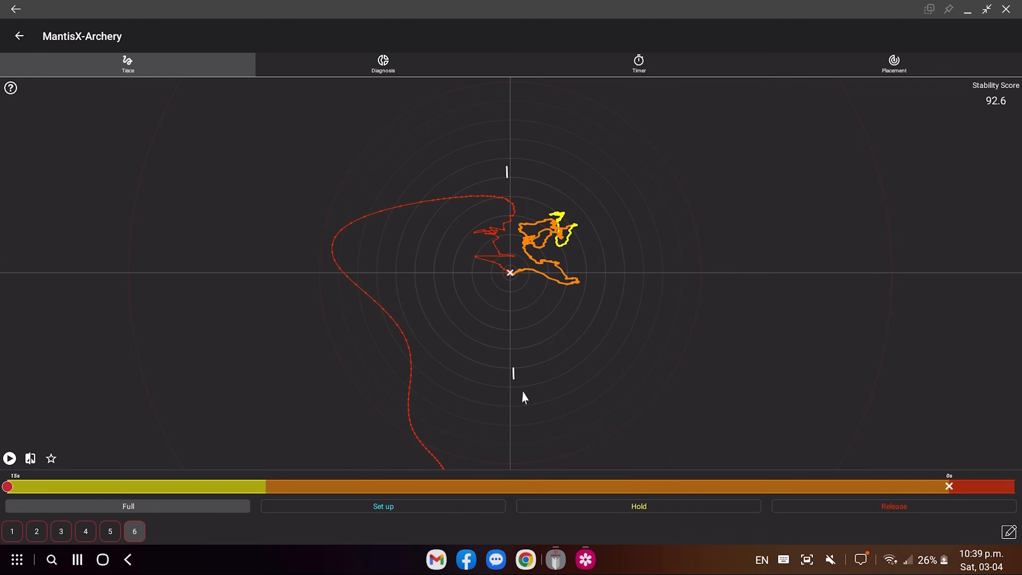
{"action": "mouse_move", "coordinate": [511, 281]}
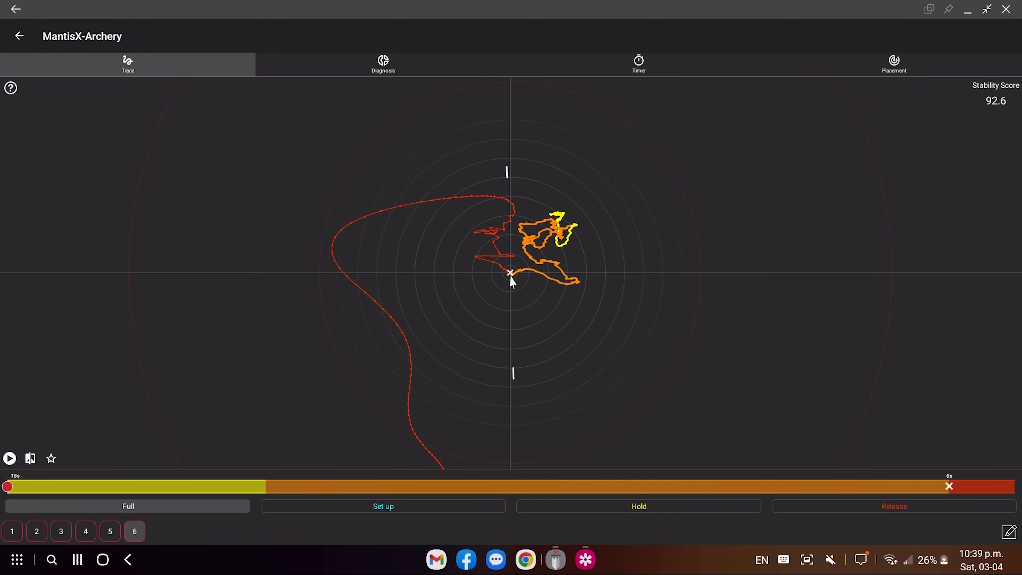
{"action": "mouse_move", "coordinate": [507, 287]}
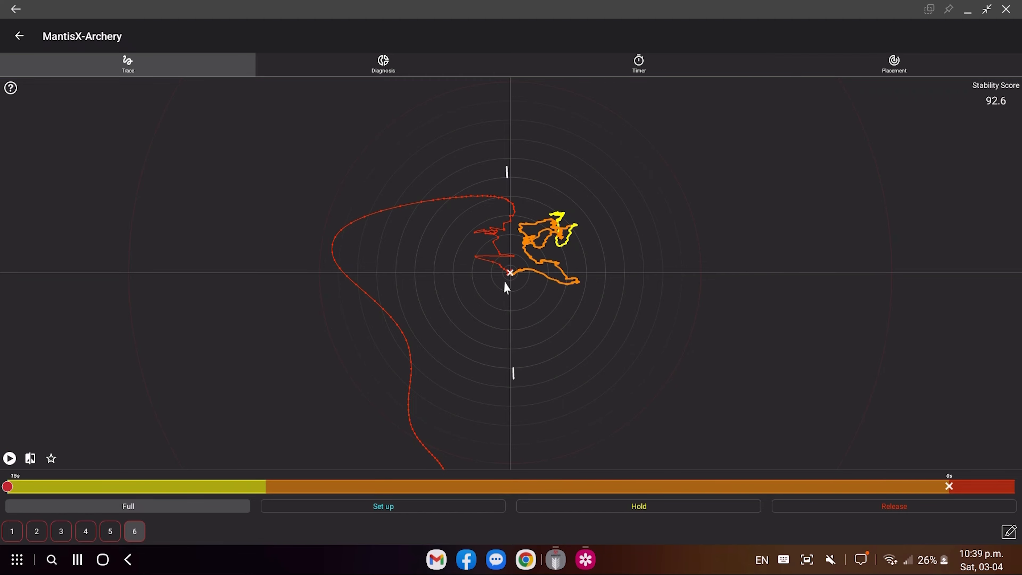